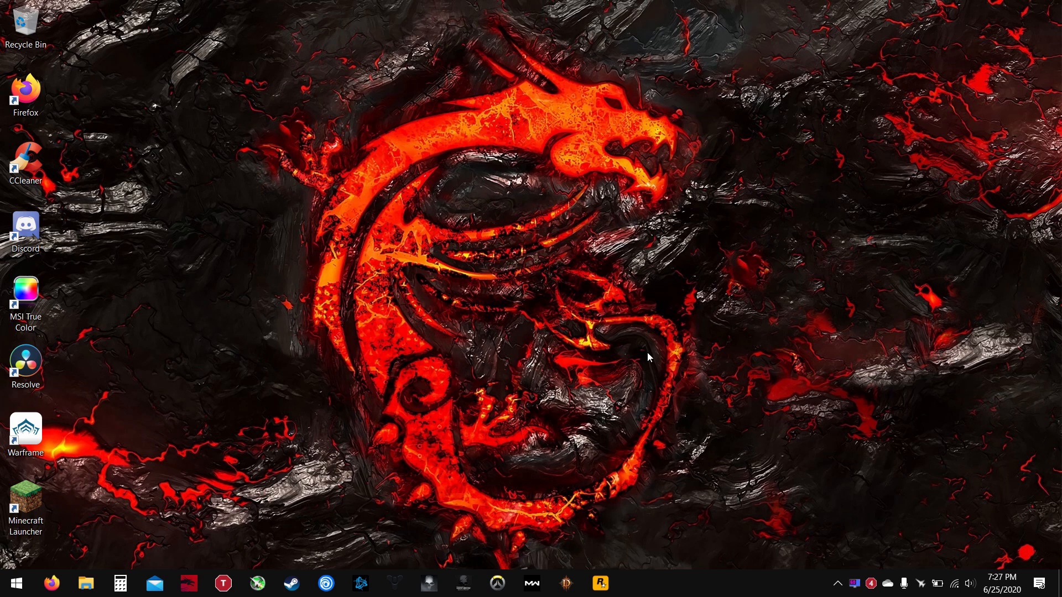
{"action": "mouse_move", "coordinate": [641, 354]}
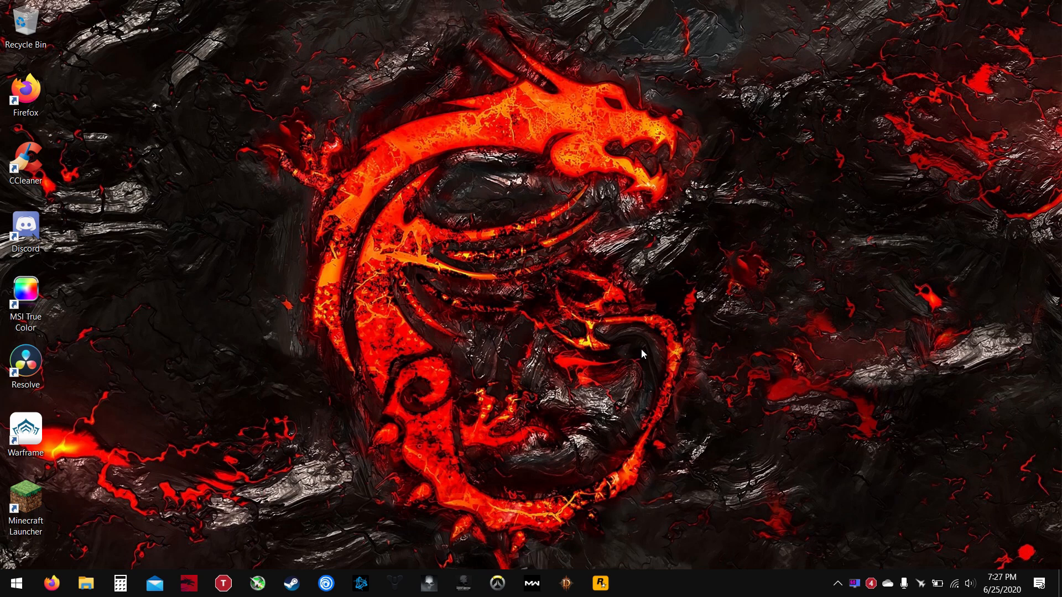
{"action": "mouse_move", "coordinate": [800, 446]}
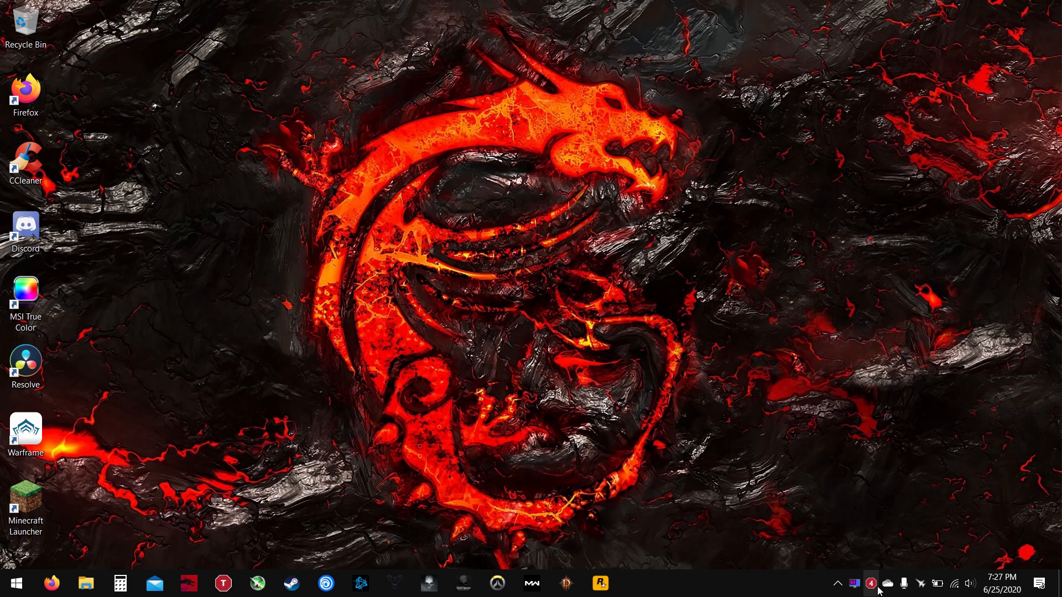
- Show the ThrottleStop main window with live CPU voltage, multiplier and core temperature readings
{"action": "left_click", "coordinate": [222, 583]}
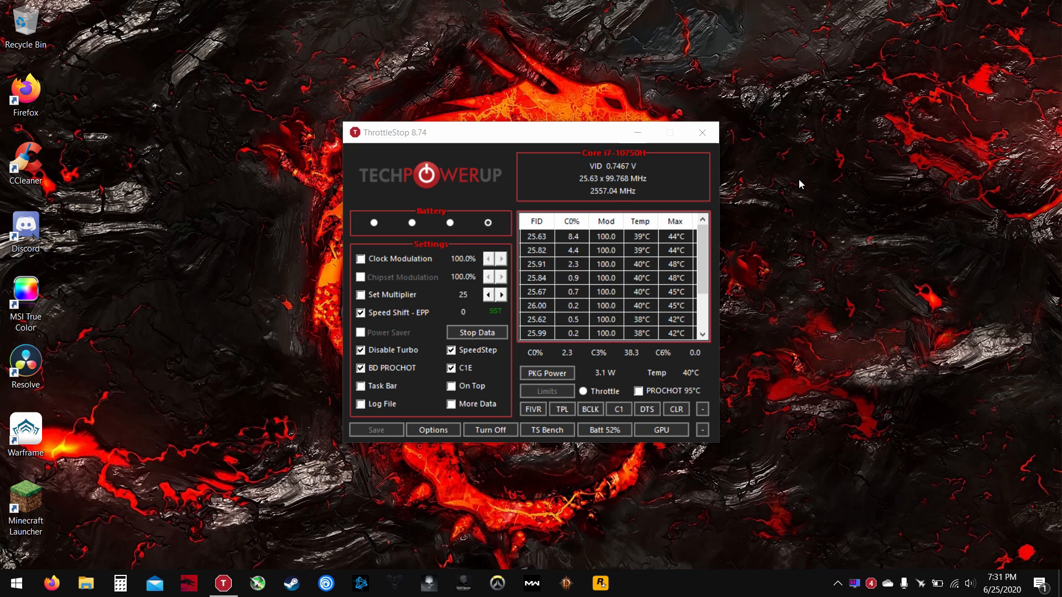
{"action": "mouse_move", "coordinate": [743, 110]}
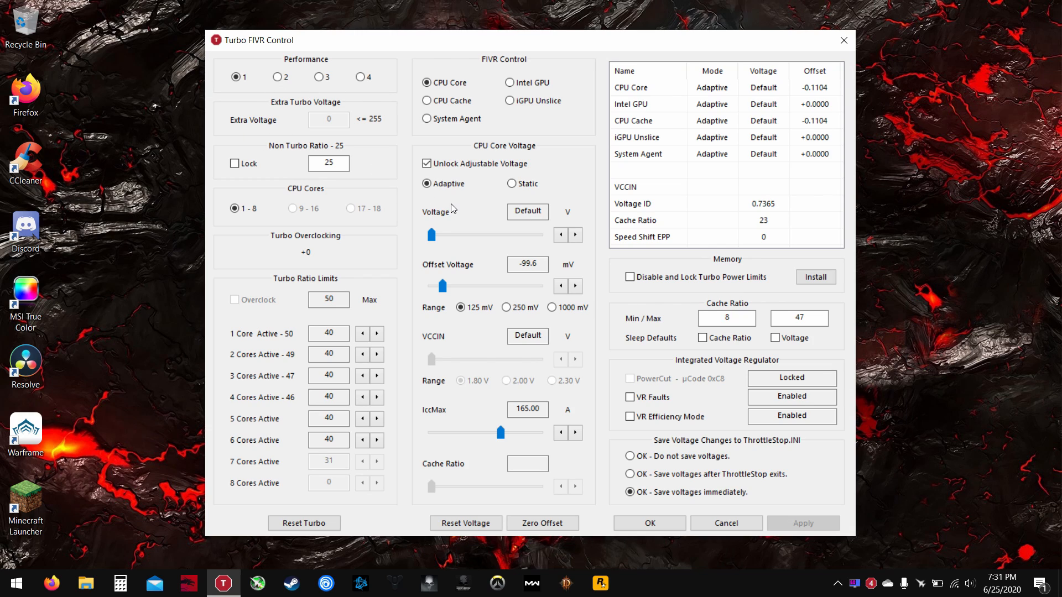
- In the FIVR window, select profile 2 (Game) with turbo ratios stepping from 40 to 35
{"action": "left_click", "coordinate": [526, 265]}
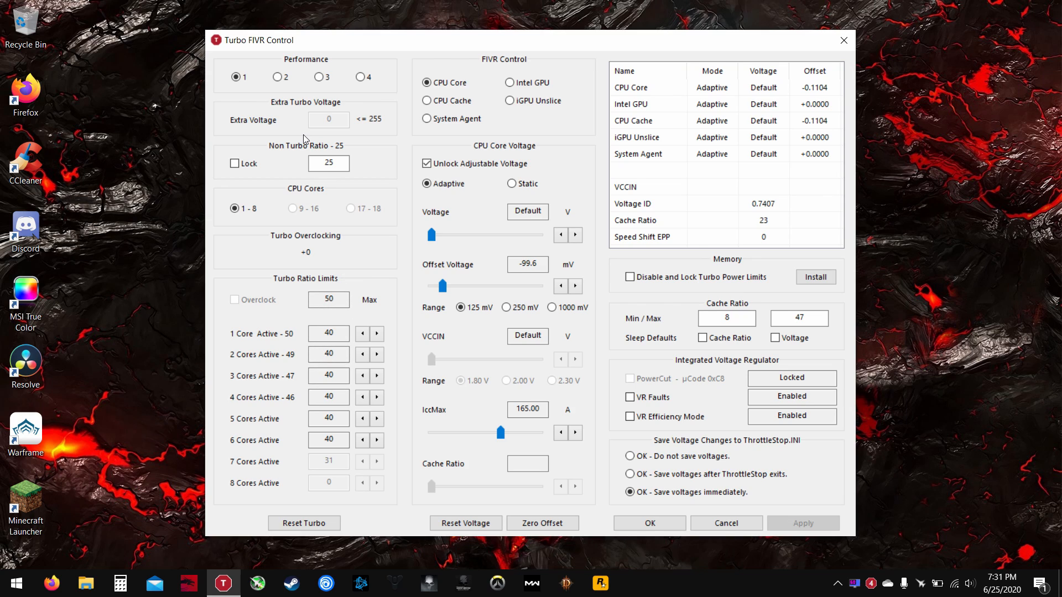
{"action": "left_click", "coordinate": [357, 76]}
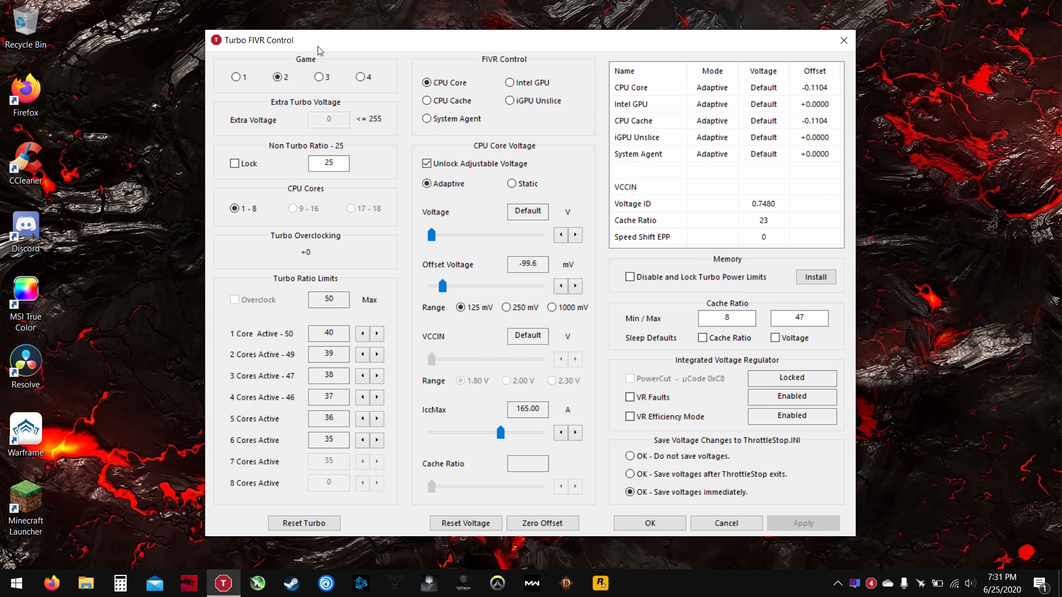
{"action": "left_click", "coordinate": [320, 76]}
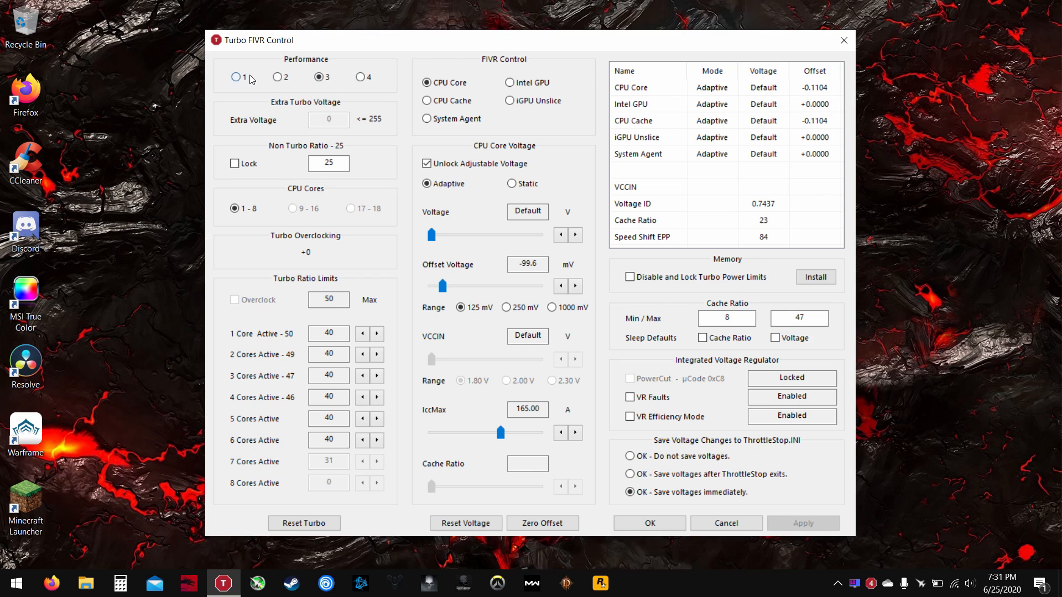
{"action": "left_click", "coordinate": [356, 76]}
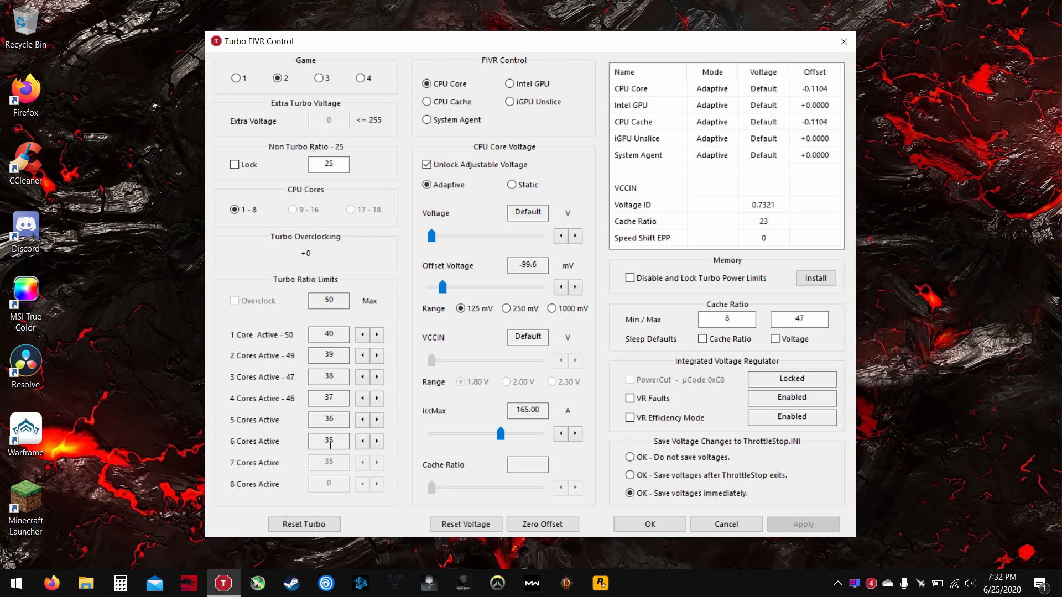
- Check the Internet profile's turbo ratio limits, then close FIVR back to the main window
{"action": "left_click", "coordinate": [378, 441]}
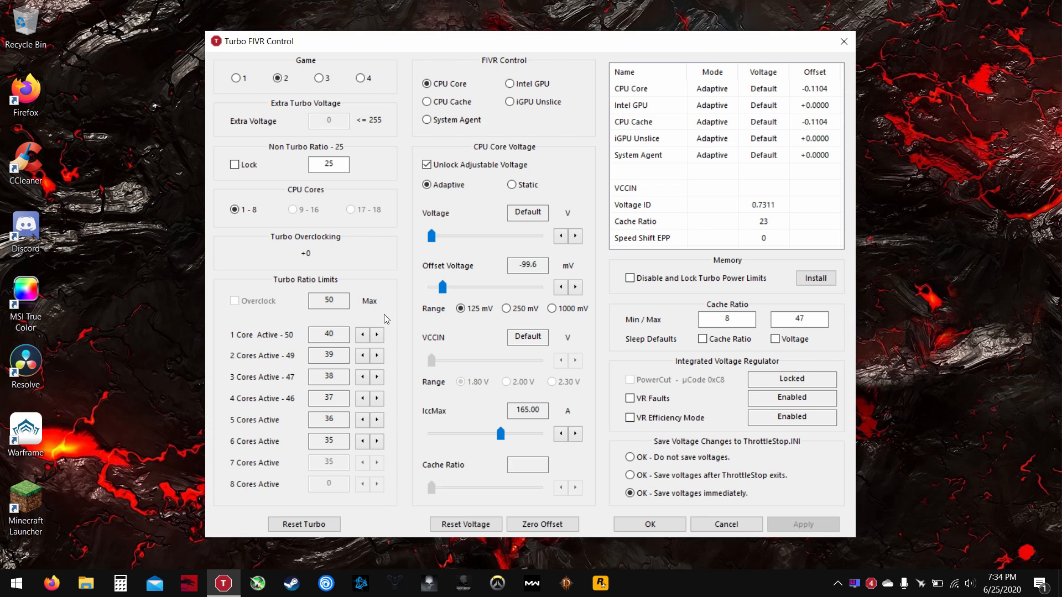
{"action": "left_click", "coordinate": [312, 77]}
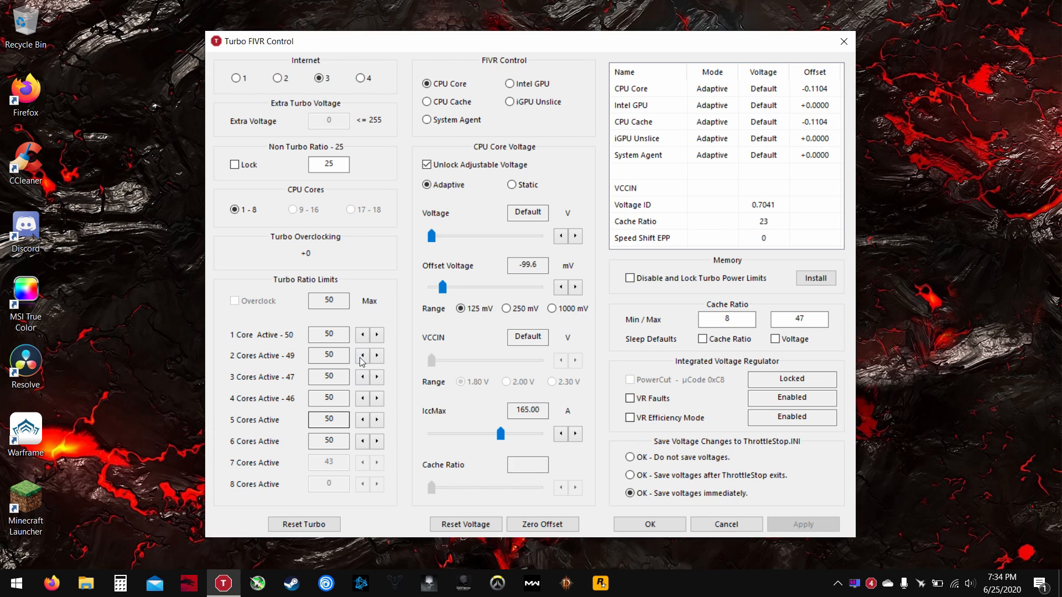
{"action": "left_click", "coordinate": [360, 77]}
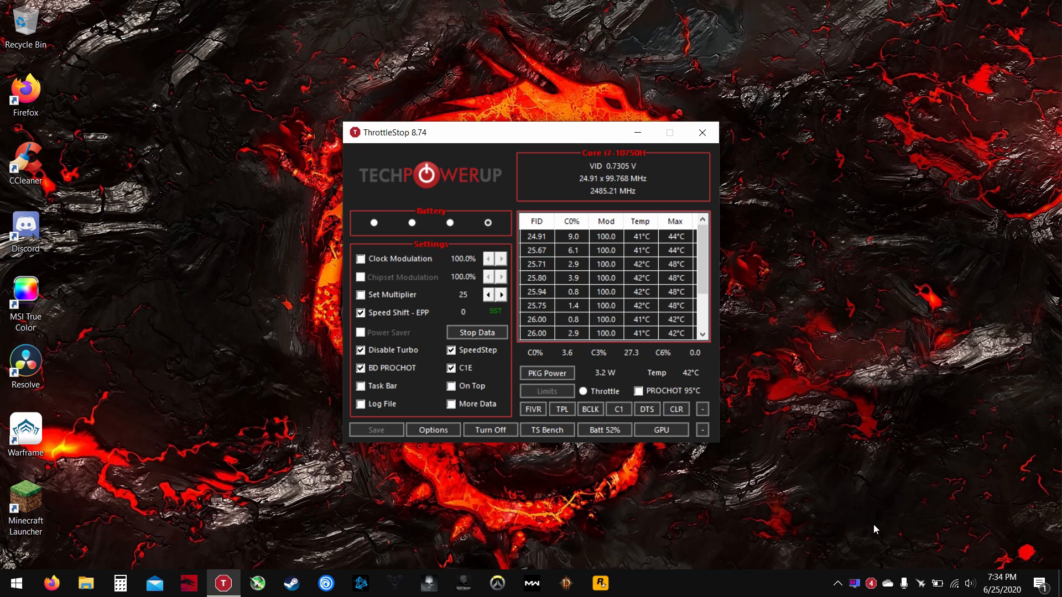
- In MSI Afterburner, load saved GPU profile 2 and show the voltage/frequency curve editor
{"action": "left_click", "coordinate": [258, 582]}
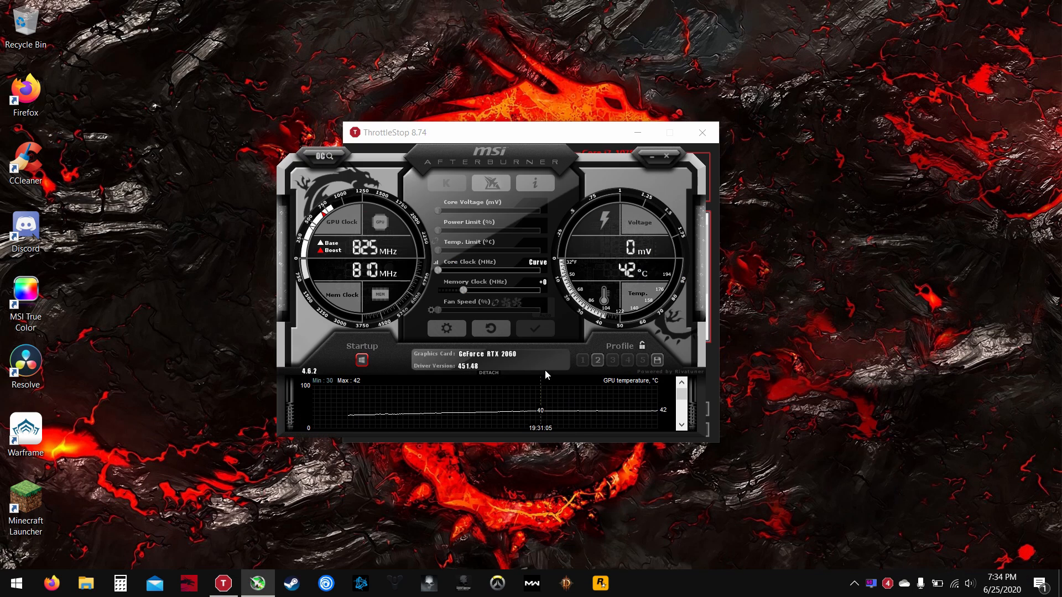
{"action": "left_click", "coordinate": [596, 360]}
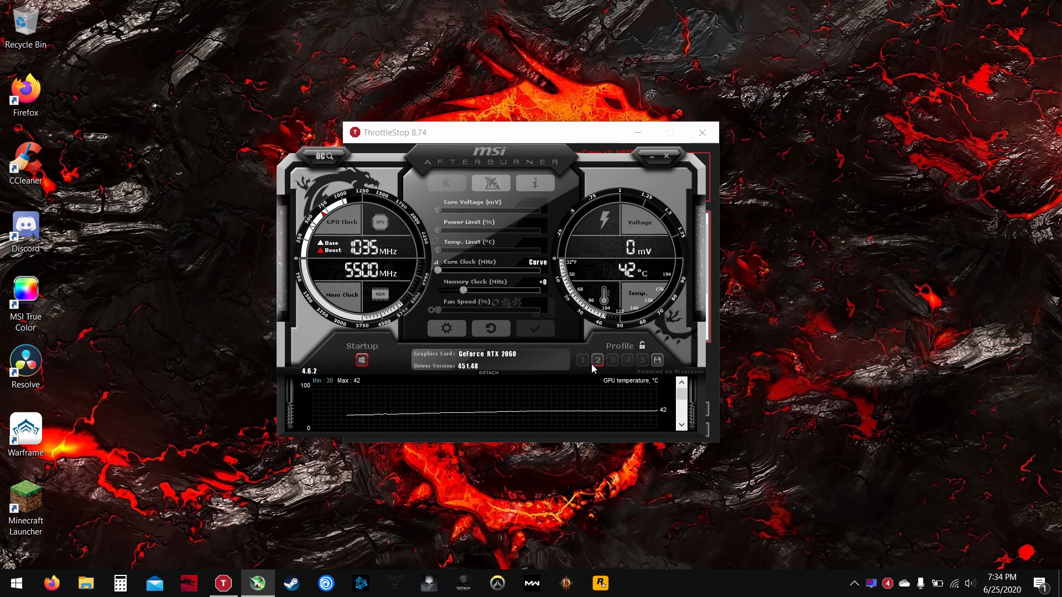
{"action": "left_click", "coordinate": [538, 263]}
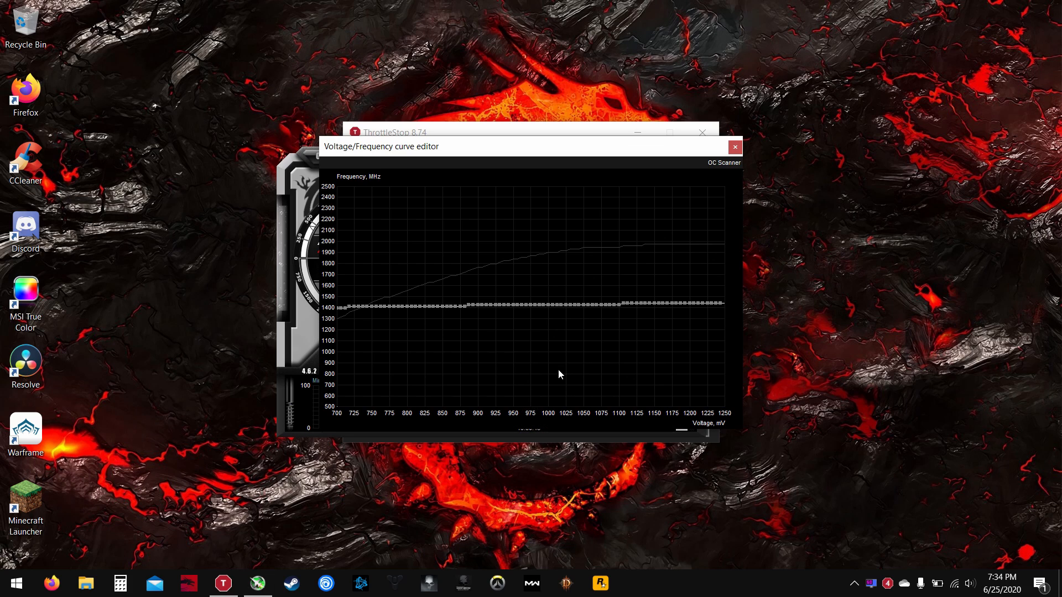
{"action": "mouse_move", "coordinate": [403, 310]}
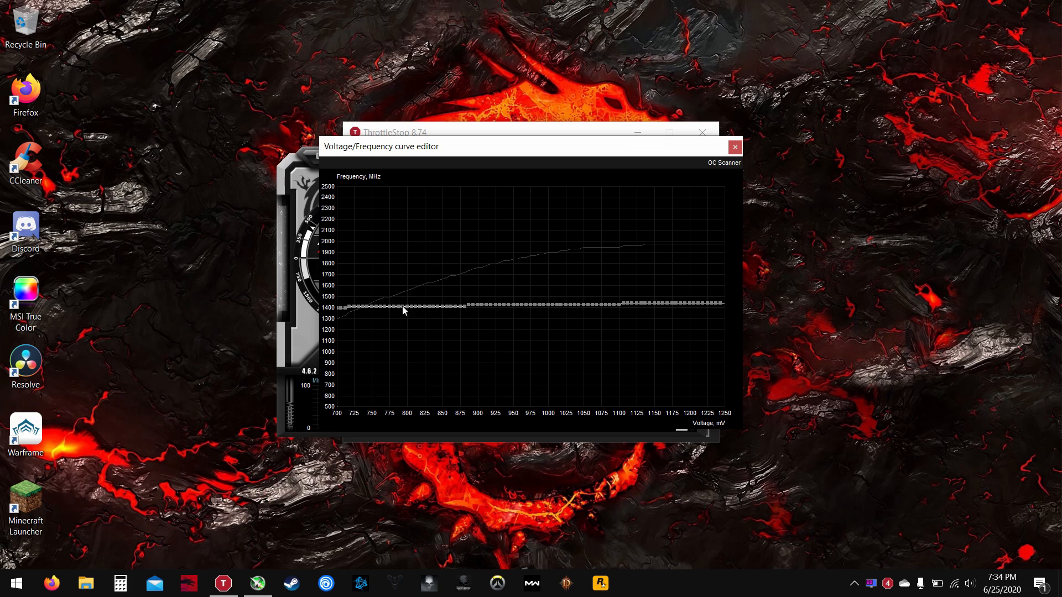
{"action": "mouse_move", "coordinate": [723, 204]}
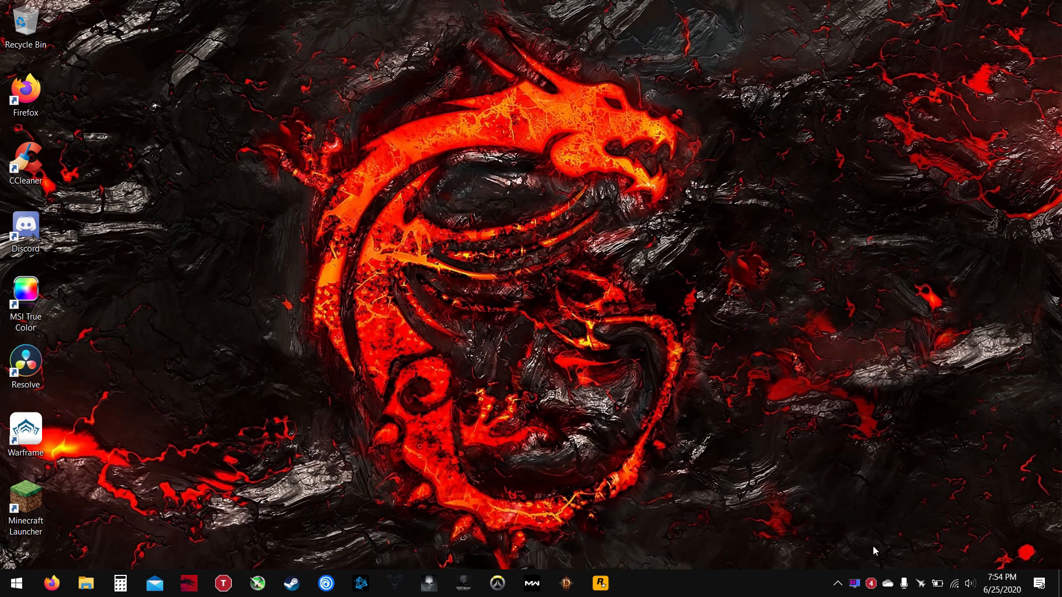
- Apply -0.0996 CPU Core and Cache offsets in FIVR, then hide the ThrottleStop window
{"action": "left_click", "coordinate": [222, 583]}
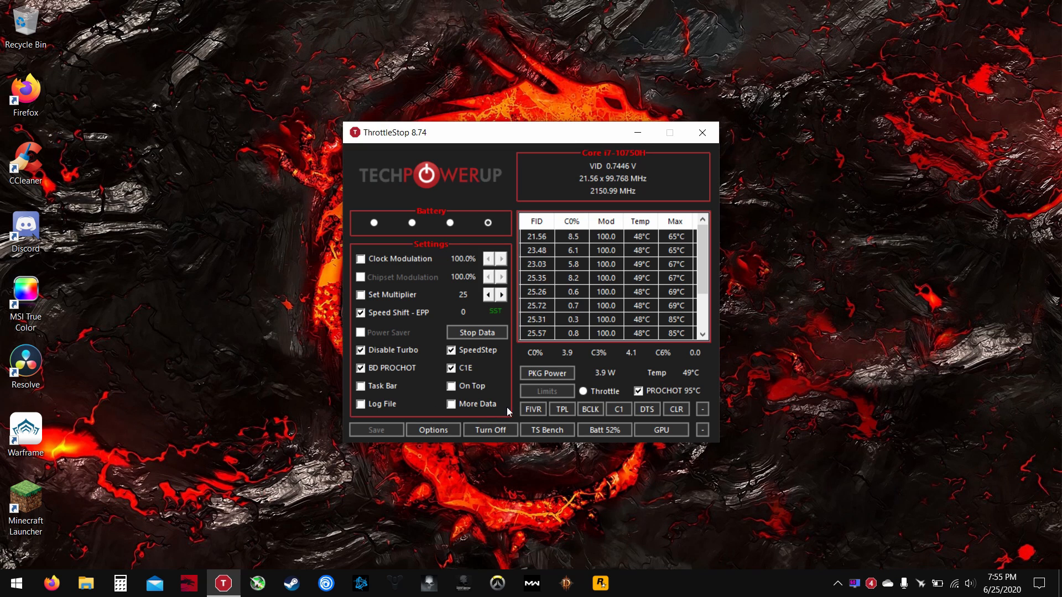
{"action": "left_click", "coordinate": [532, 409]}
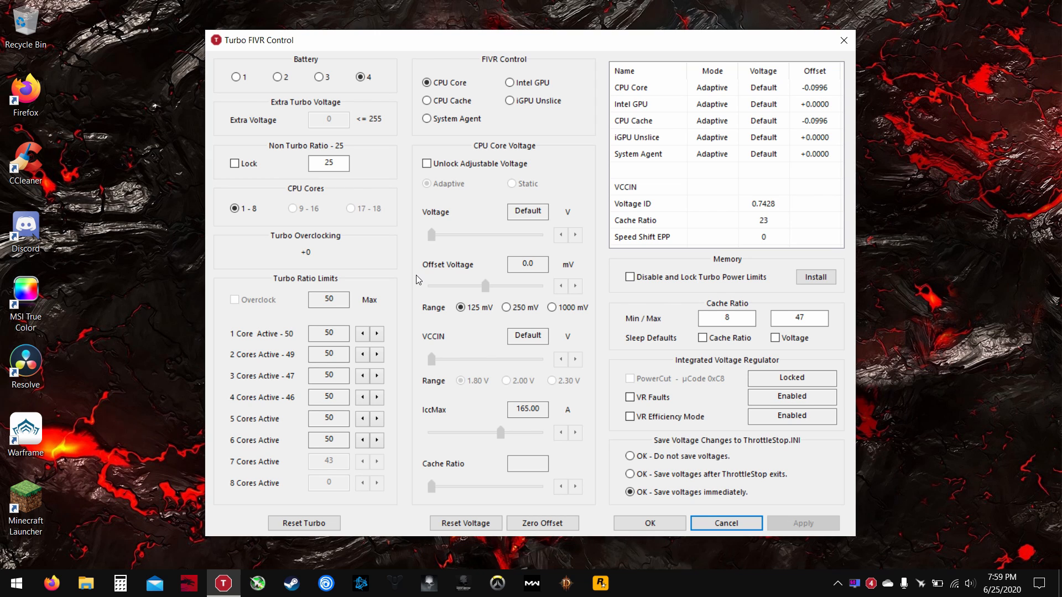
{"action": "left_click", "coordinate": [726, 523]}
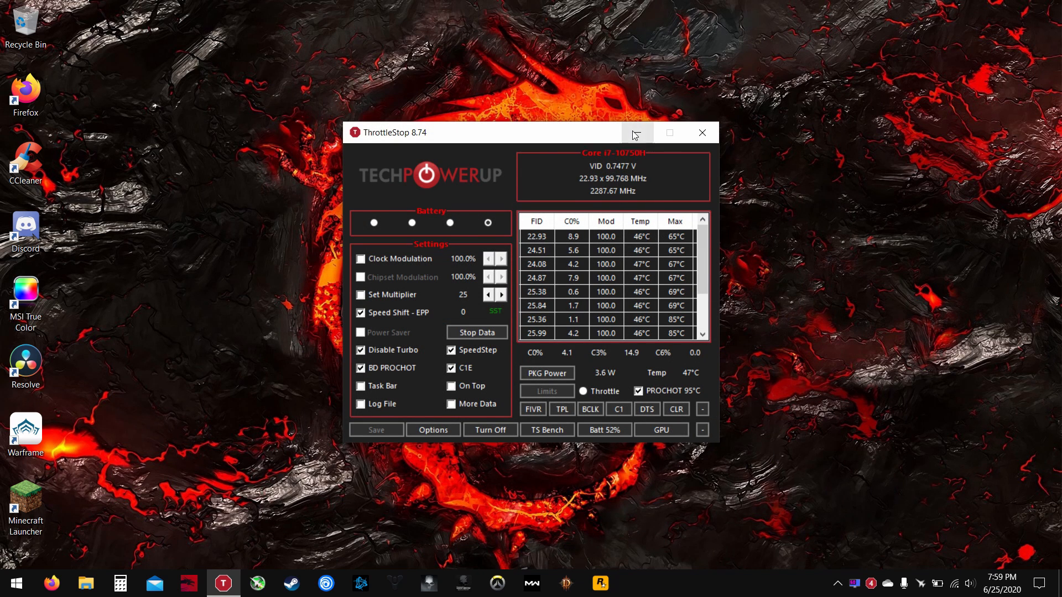
{"action": "left_click", "coordinate": [701, 131]}
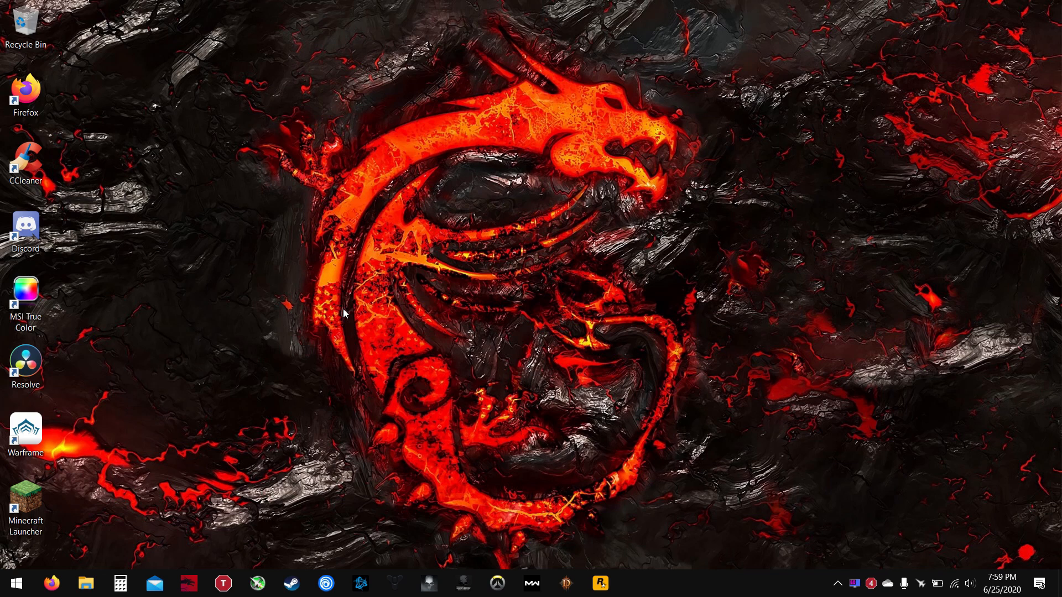
{"action": "mouse_move", "coordinate": [169, 420]}
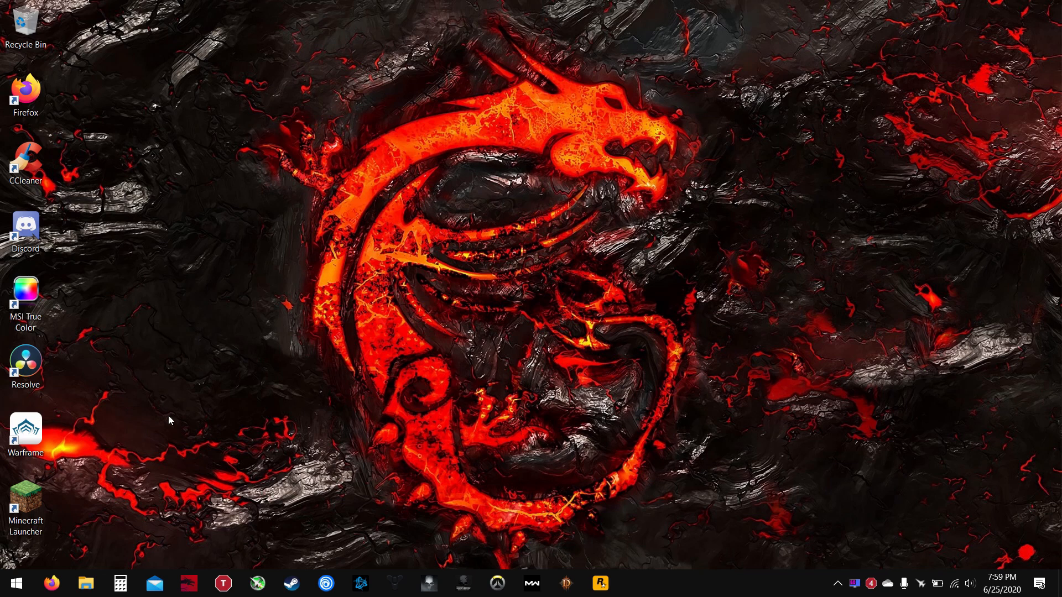
{"action": "mouse_move", "coordinate": [217, 408]}
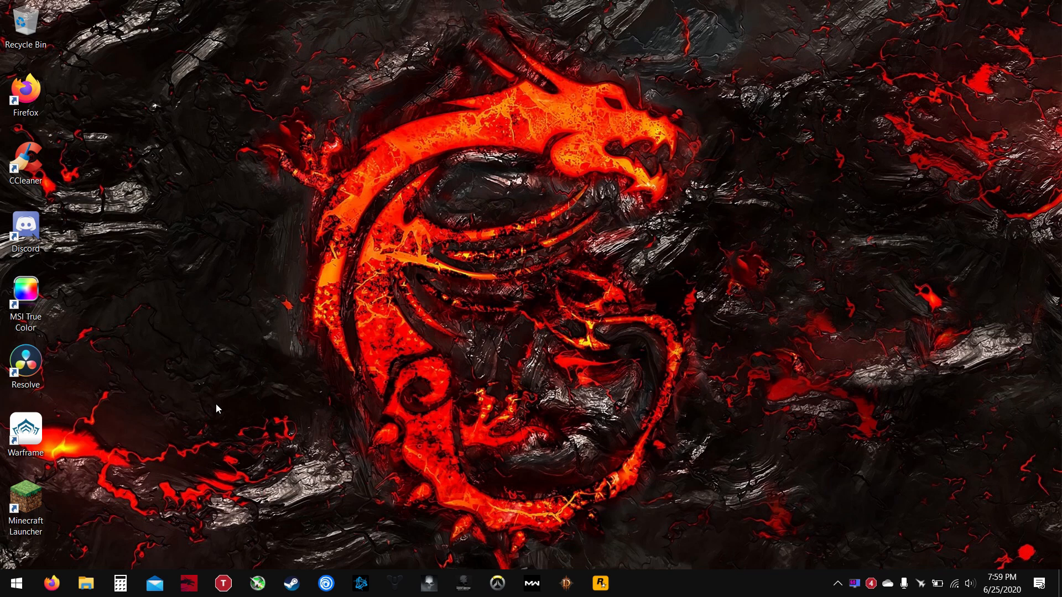
{"action": "mouse_move", "coordinate": [602, 270]}
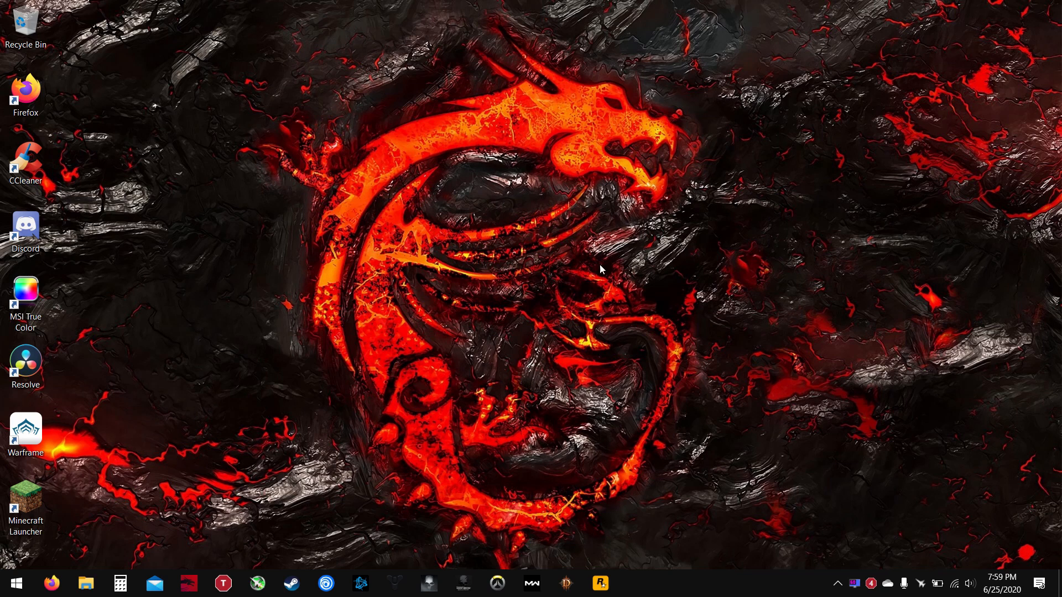
{"action": "mouse_move", "coordinate": [344, 313]}
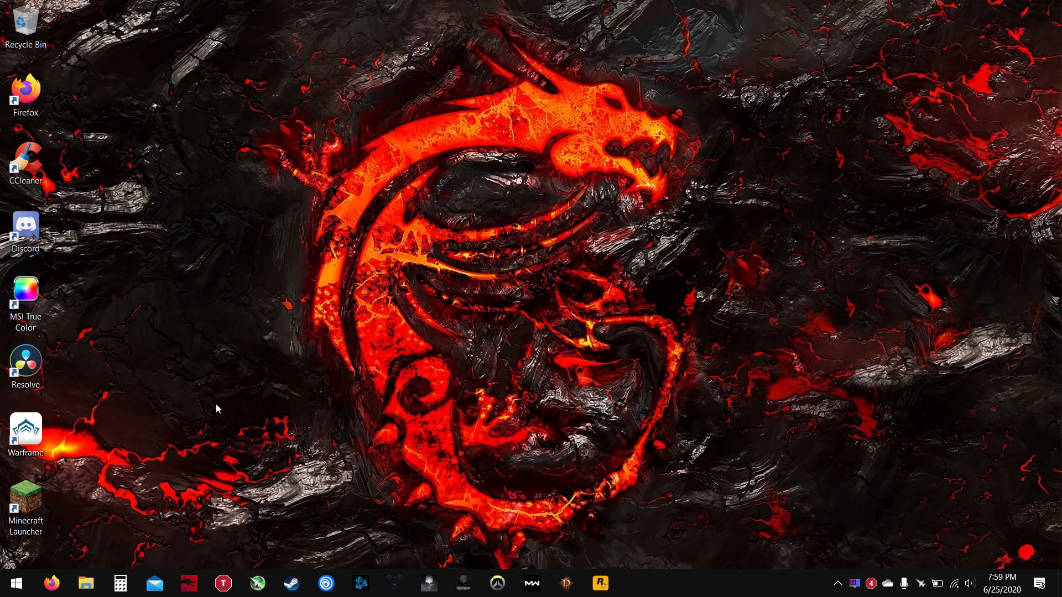
{"action": "mouse_move", "coordinate": [192, 414]}
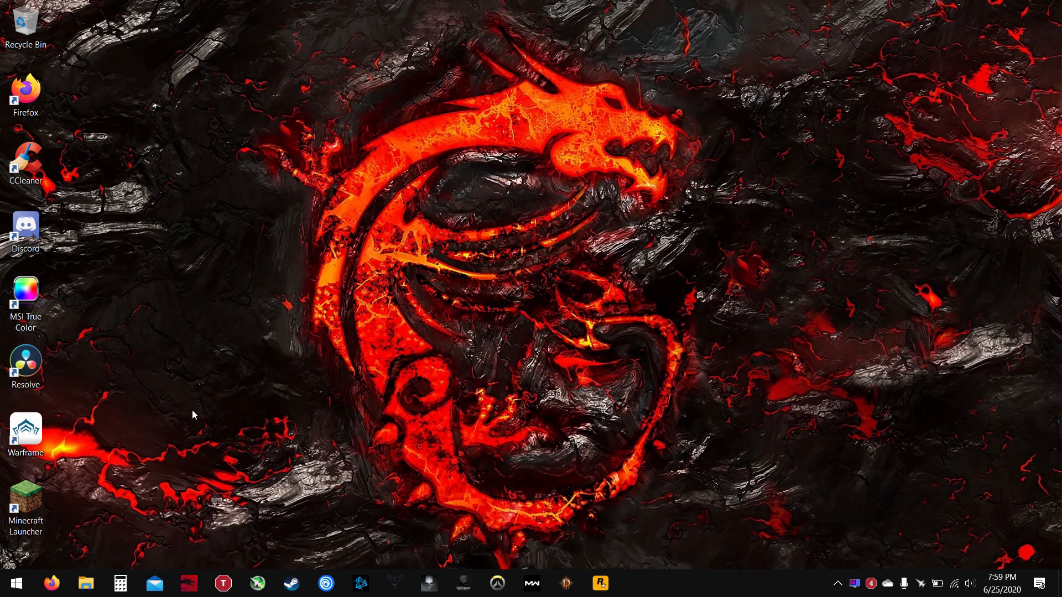
{"action": "mouse_move", "coordinate": [344, 313]}
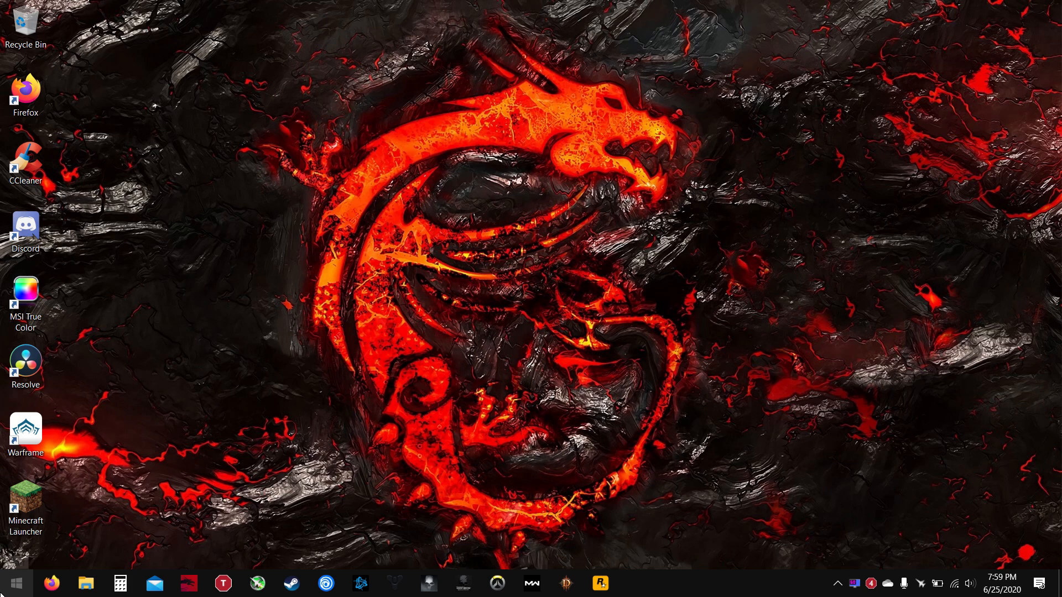
- Launch Task Scheduler from Start search and begin a Create Basic Task in the Library
{"action": "left_click", "coordinate": [13, 583]}
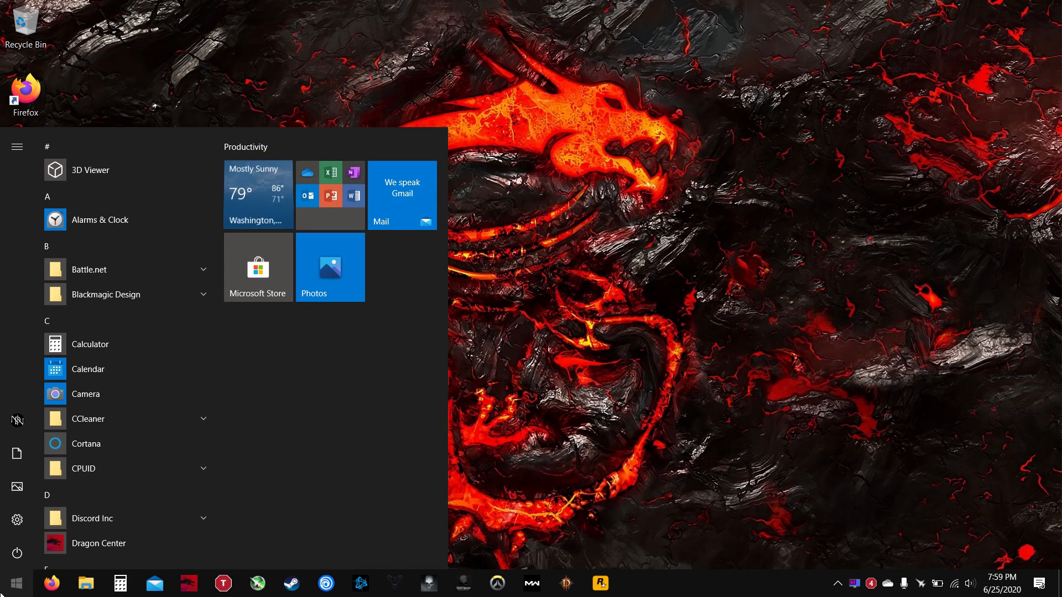
{"action": "type", "text": "task schu"}
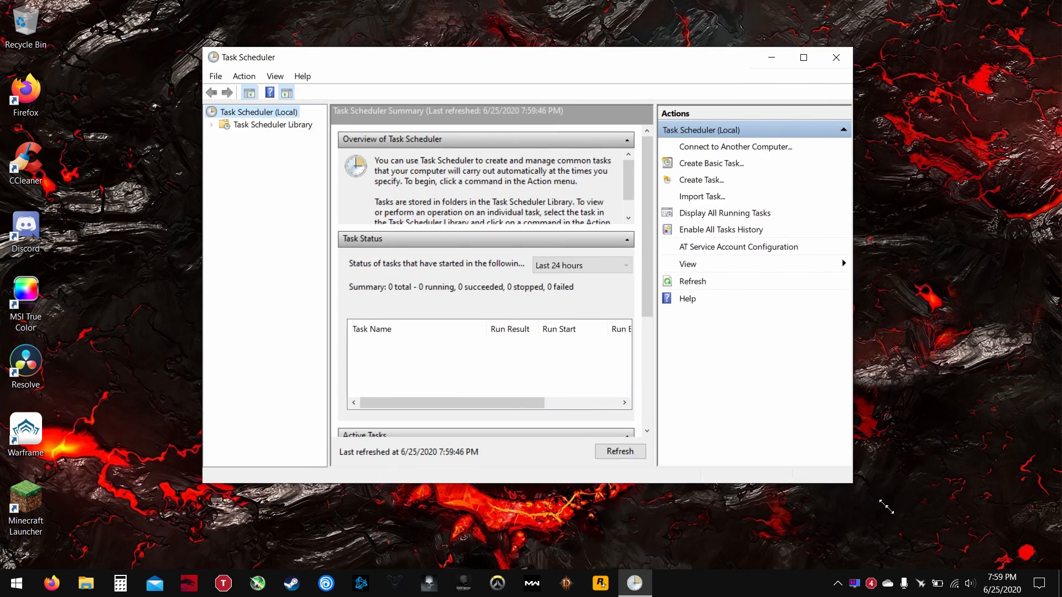
{"action": "left_click", "coordinate": [272, 125]}
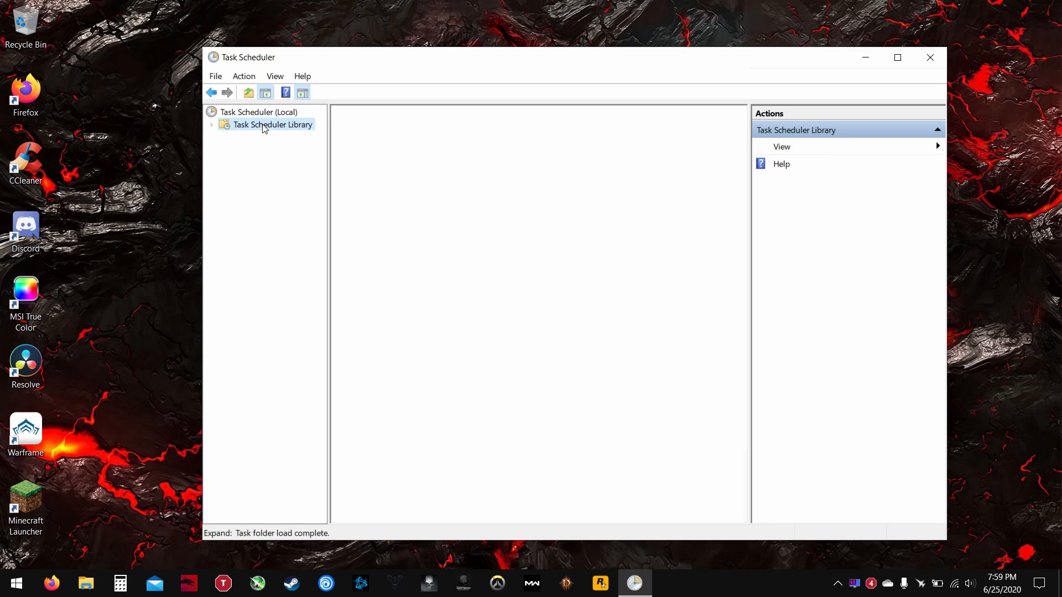
{"action": "left_click", "coordinate": [272, 125]}
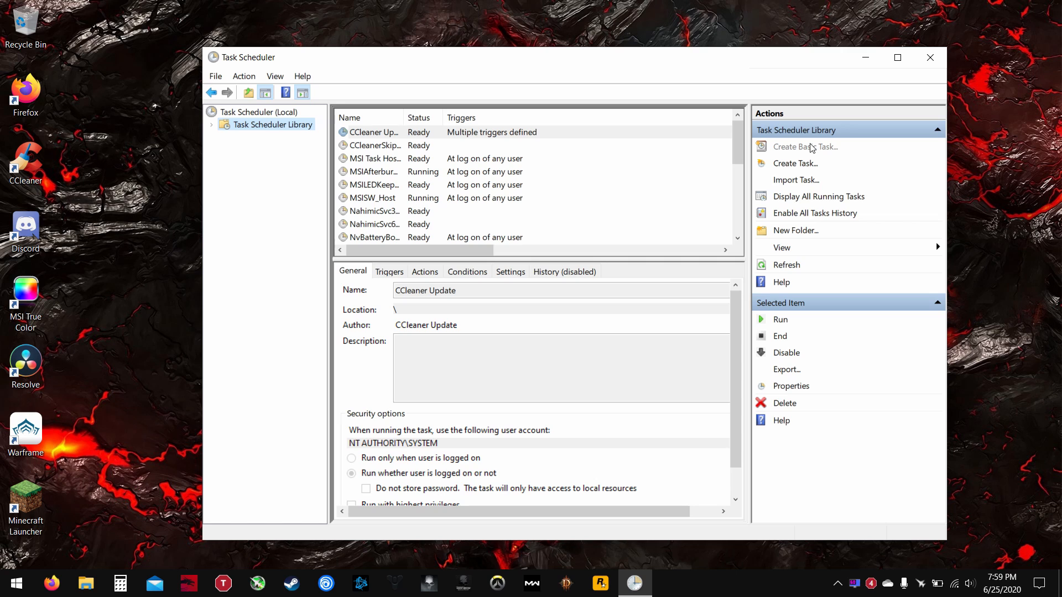
{"action": "left_click", "coordinate": [805, 146]}
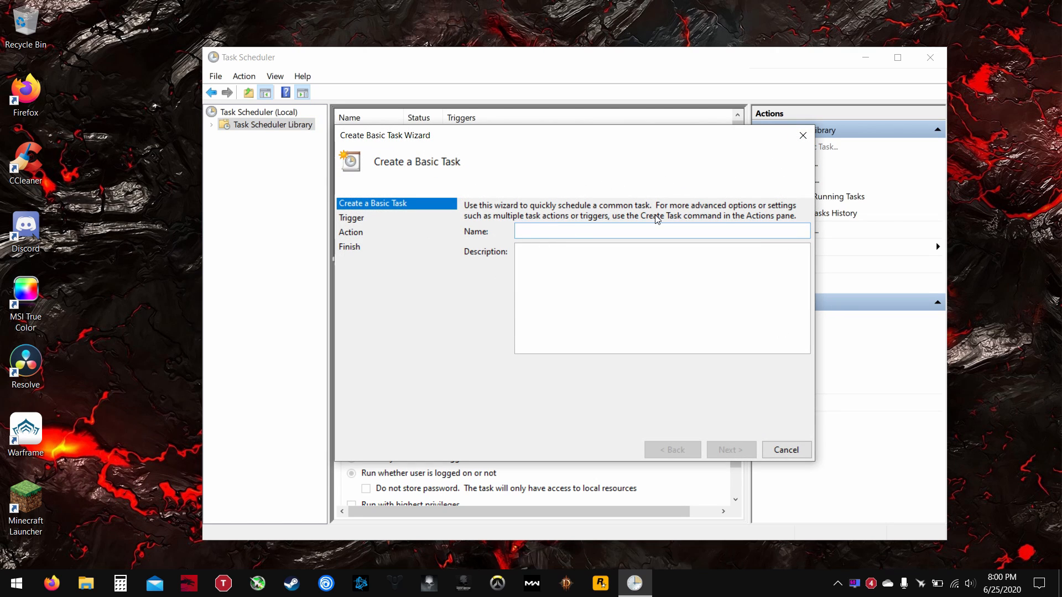
- Name the task Throttlestop, triggered when I log on, with Start a program as the action
{"action": "type", "text": "Throttlestop"}
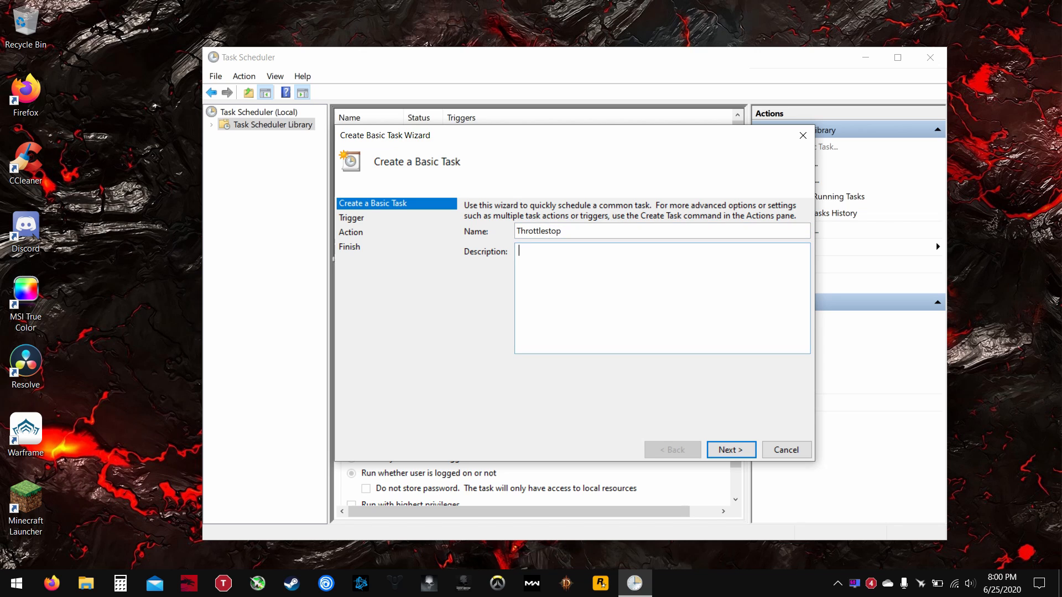
{"action": "left_click", "coordinate": [731, 450]}
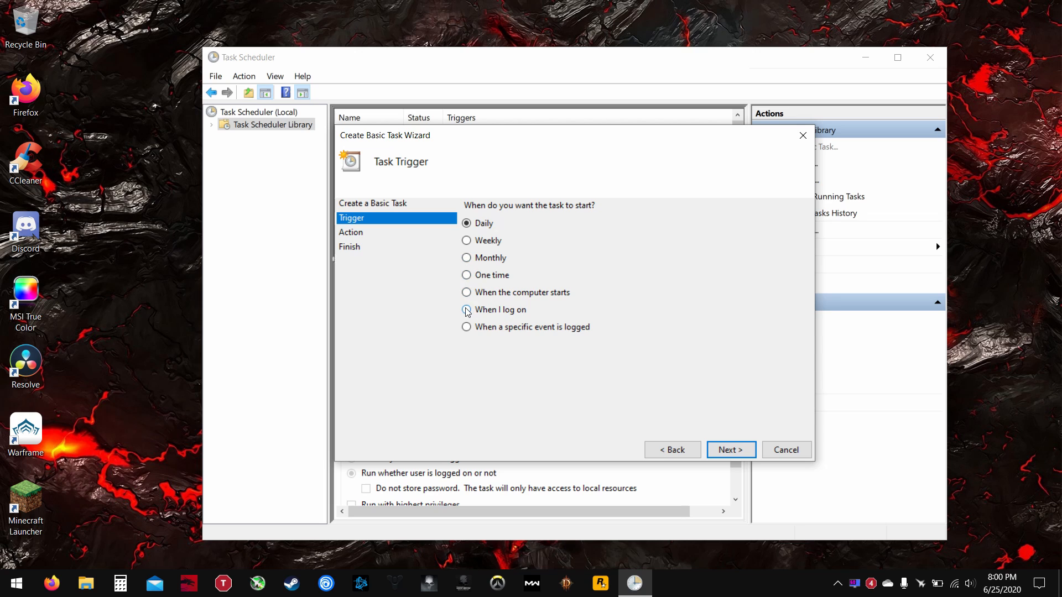
{"action": "mouse_move", "coordinate": [500, 318]}
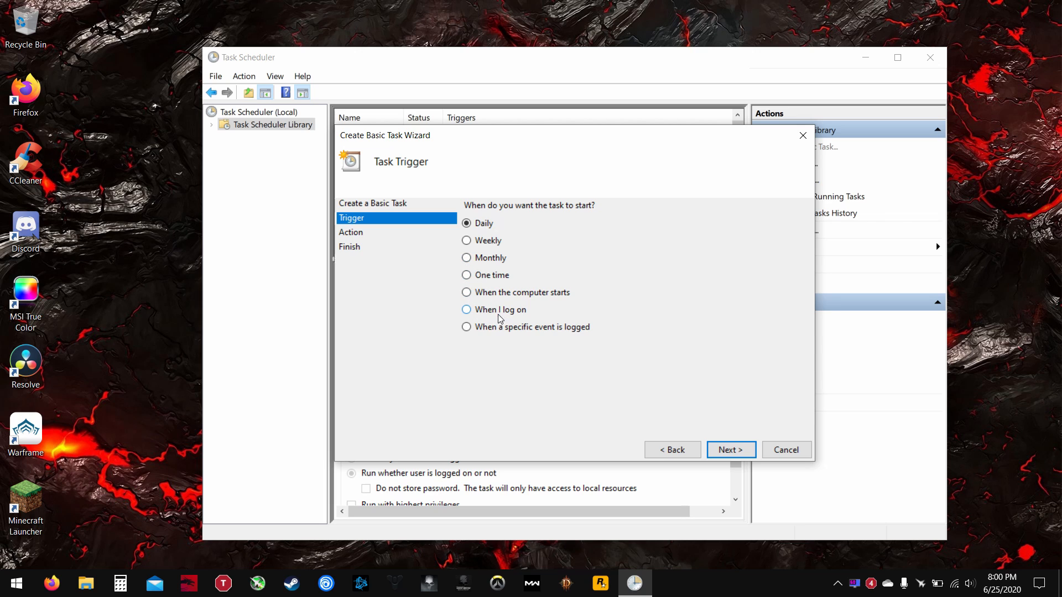
{"action": "left_click", "coordinate": [730, 450]}
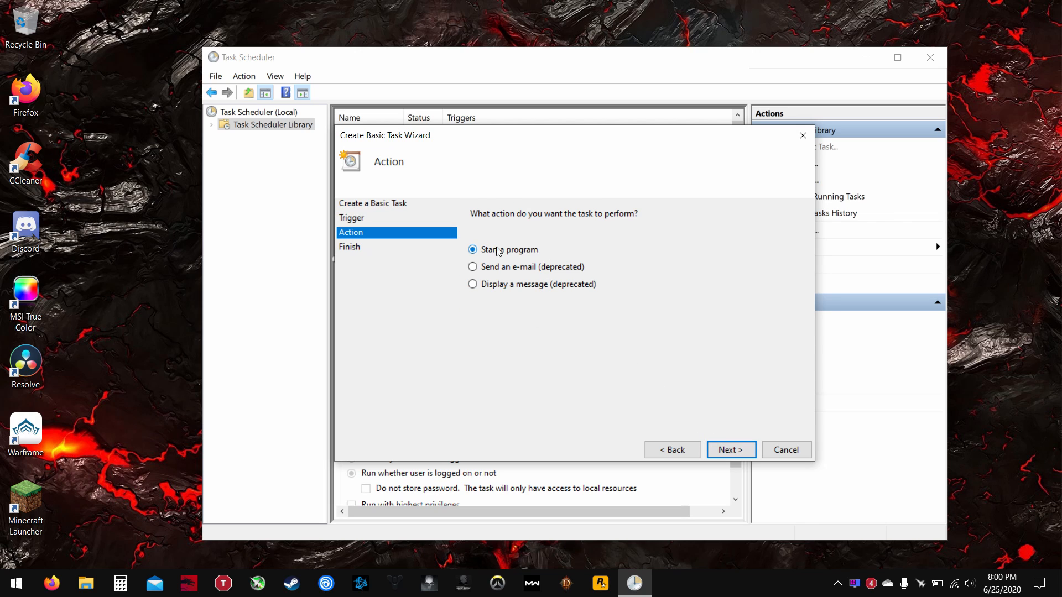
{"action": "left_click", "coordinate": [730, 450]}
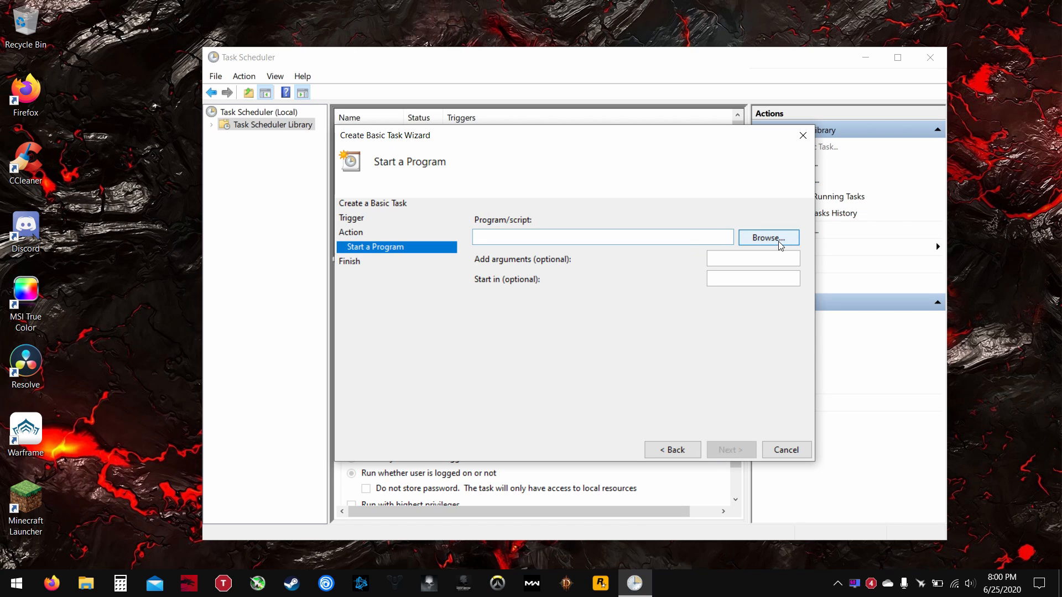
- Browse for the program to launch, with the Open dialog showing System32
{"action": "left_click", "coordinate": [602, 237]}
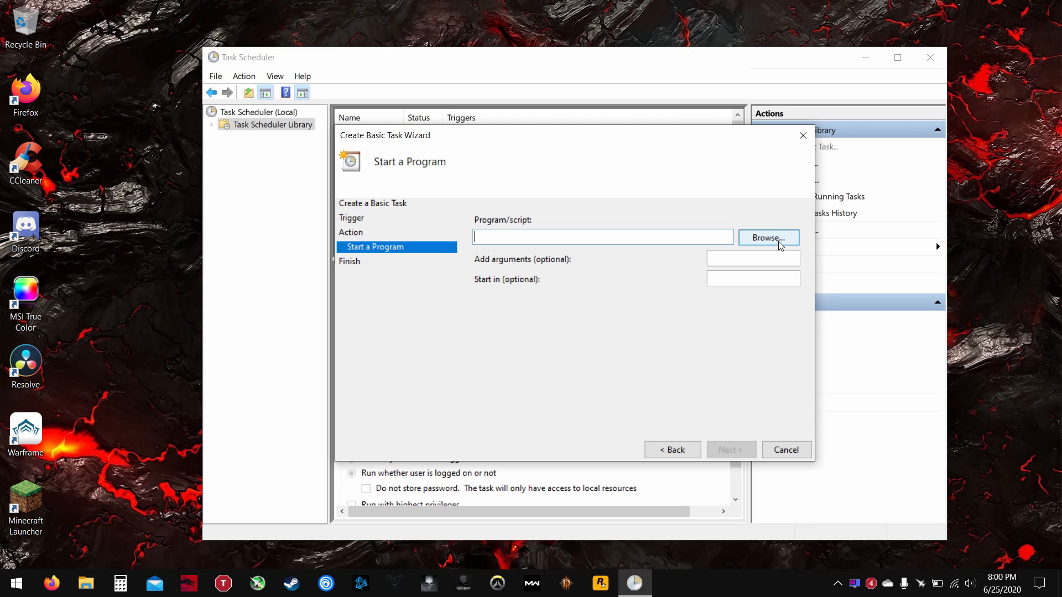
{"action": "mouse_move", "coordinate": [778, 327]}
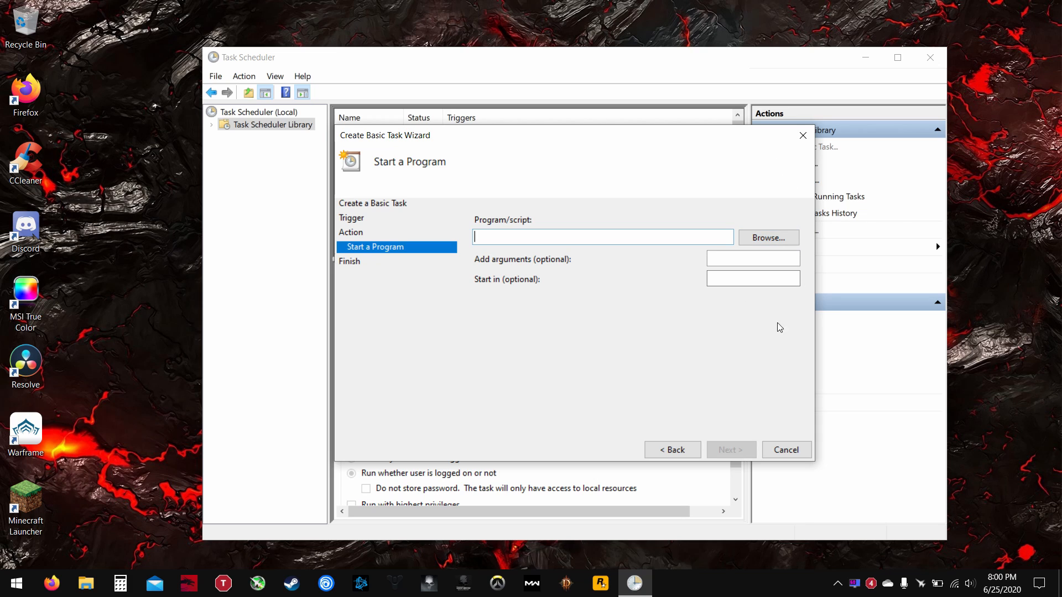
{"action": "mouse_move", "coordinate": [734, 463]}
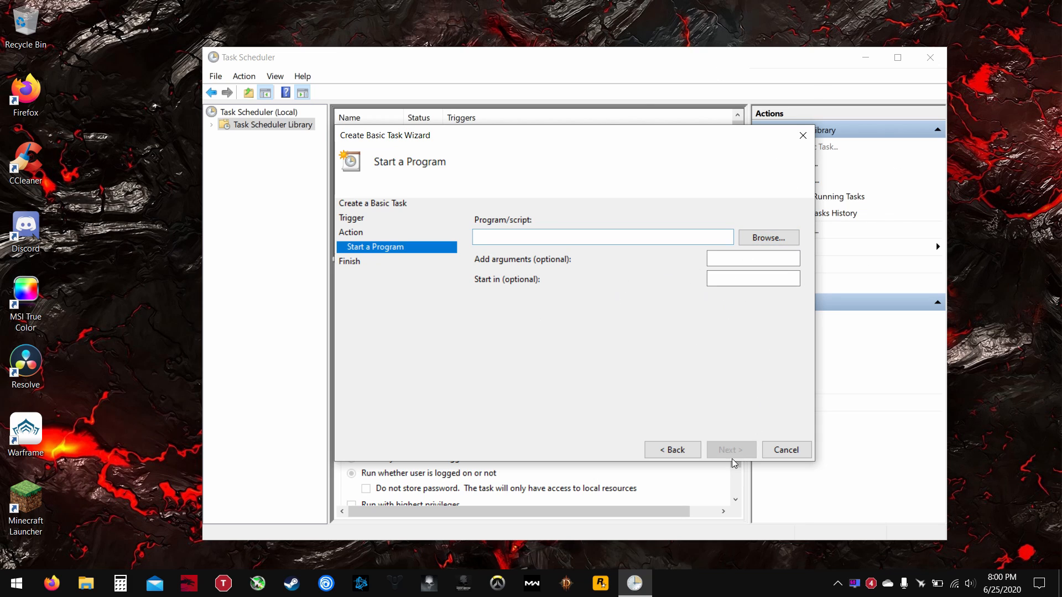
{"action": "left_click", "coordinate": [767, 236]}
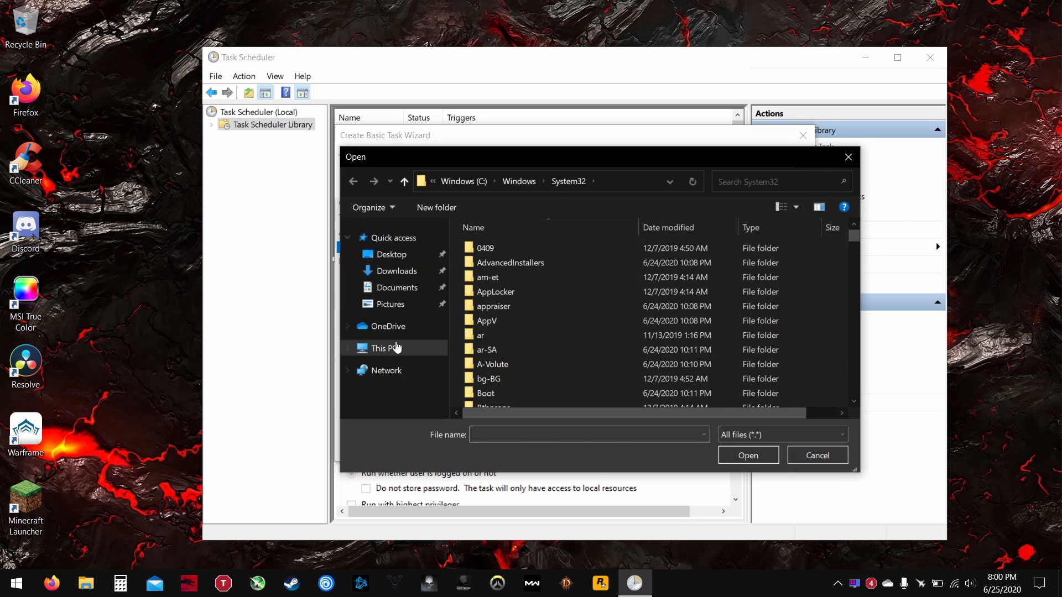
- Choose ThrottleStop.exe from Documents\ThrottleStop_8.74 as the program and reach the Summary
{"action": "left_click", "coordinate": [384, 349]}
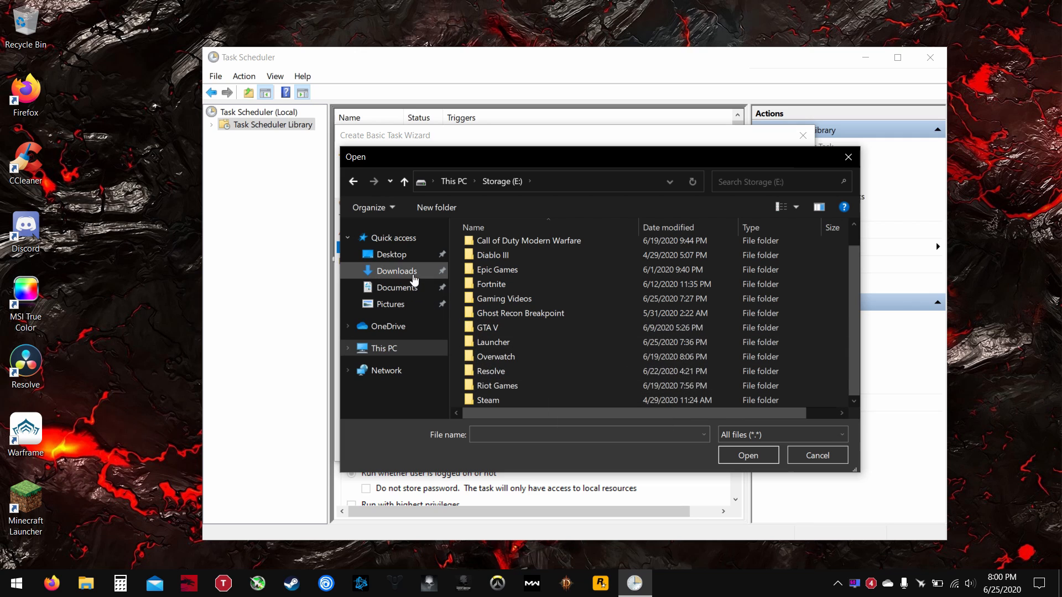
{"action": "left_click", "coordinate": [398, 286]}
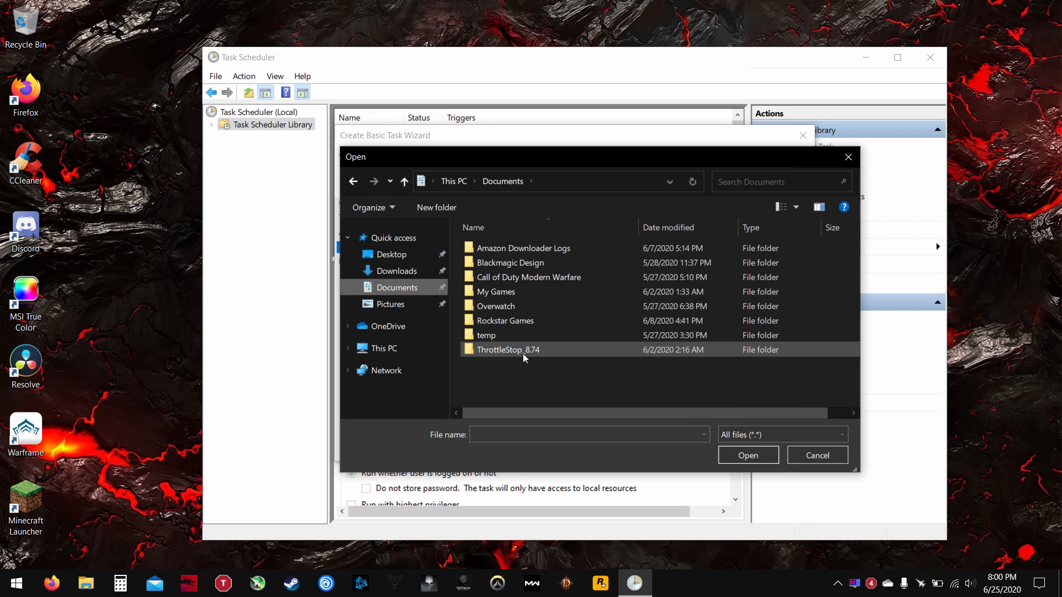
{"action": "double_click", "coordinate": [507, 350]}
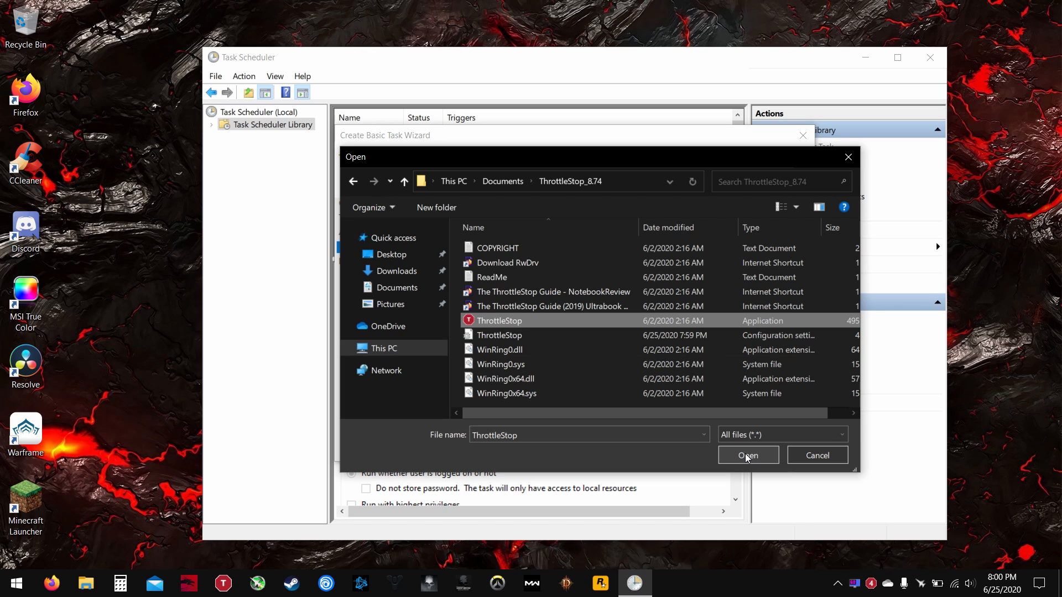
{"action": "left_click", "coordinate": [747, 455]}
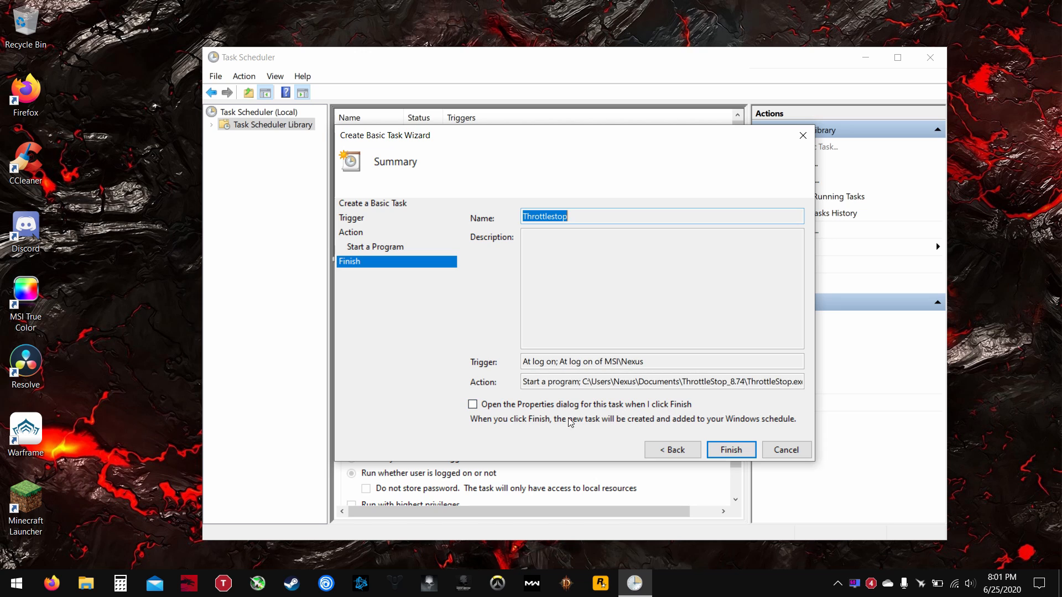
- Finish the task with properties set to open, dismissing the name-already-exists error
{"action": "left_click", "coordinate": [472, 405]}
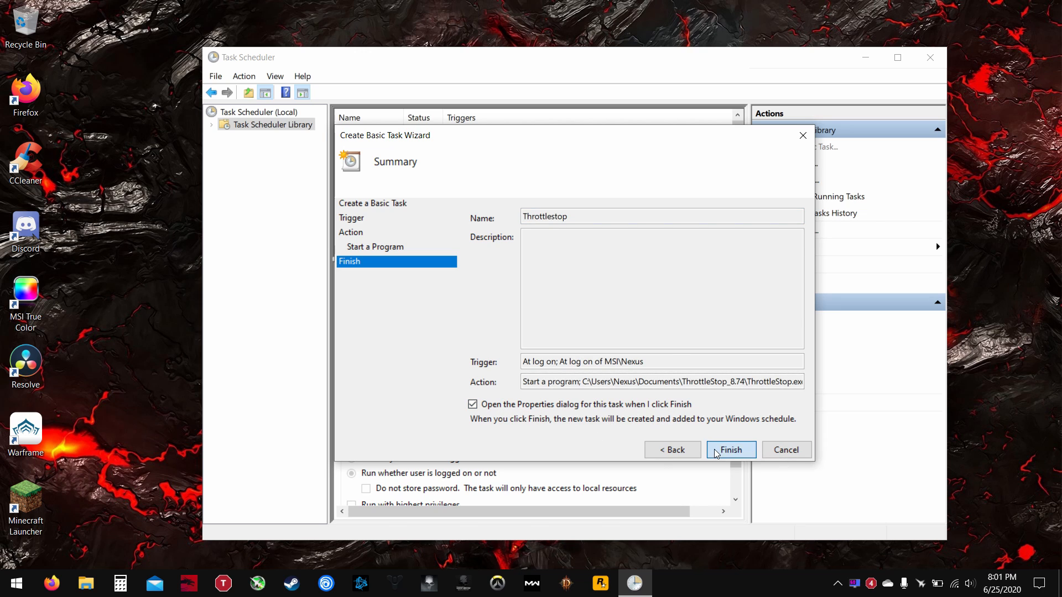
{"action": "left_click", "coordinate": [732, 451]}
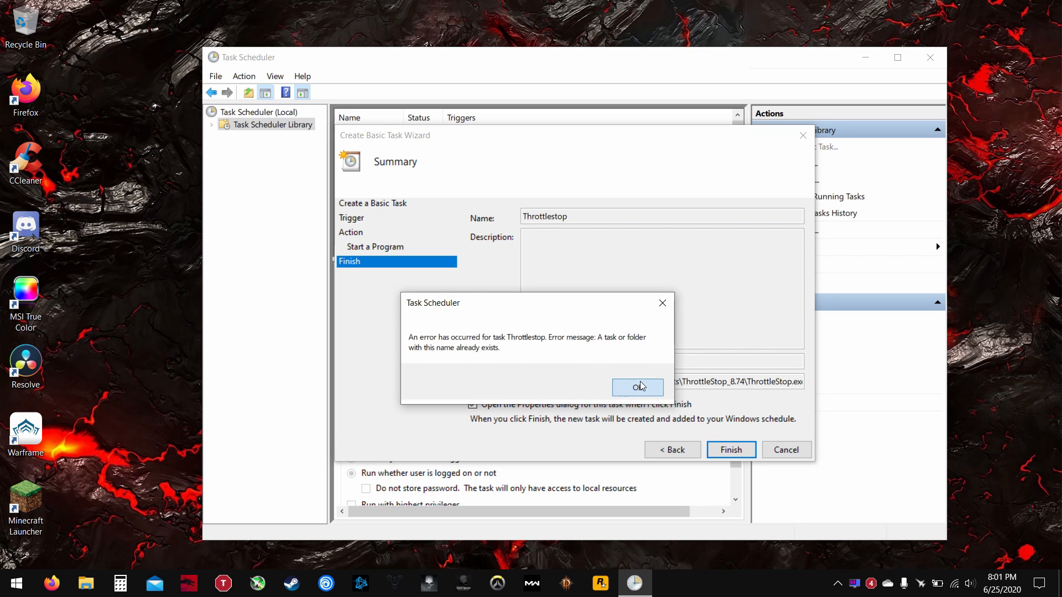
{"action": "left_click", "coordinate": [636, 387]}
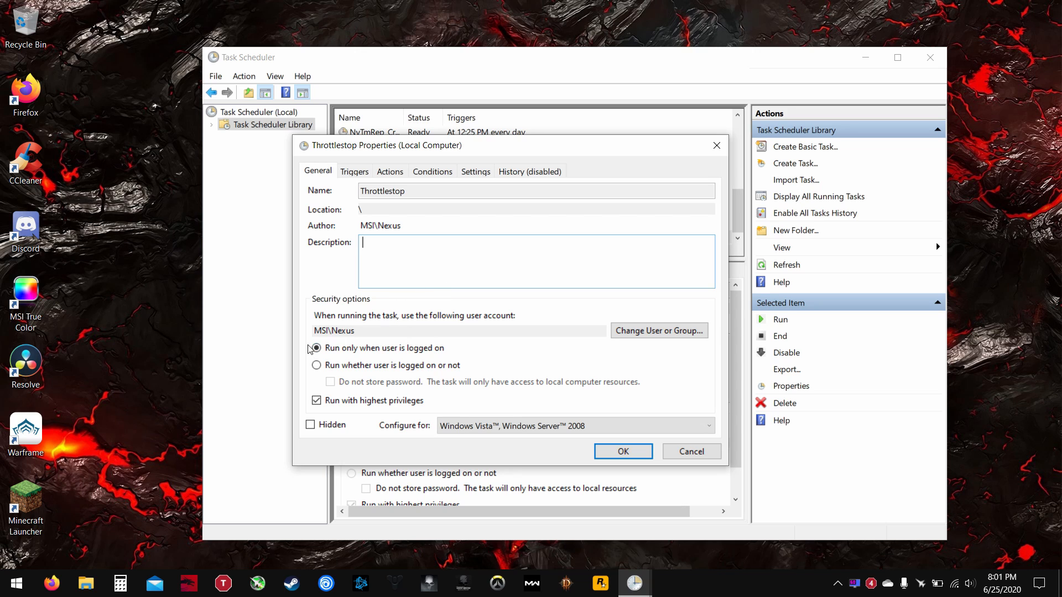
- Review the Throttlestop task's Triggers and Actions tabs, then show its Conditions
{"action": "left_click", "coordinate": [316, 347]}
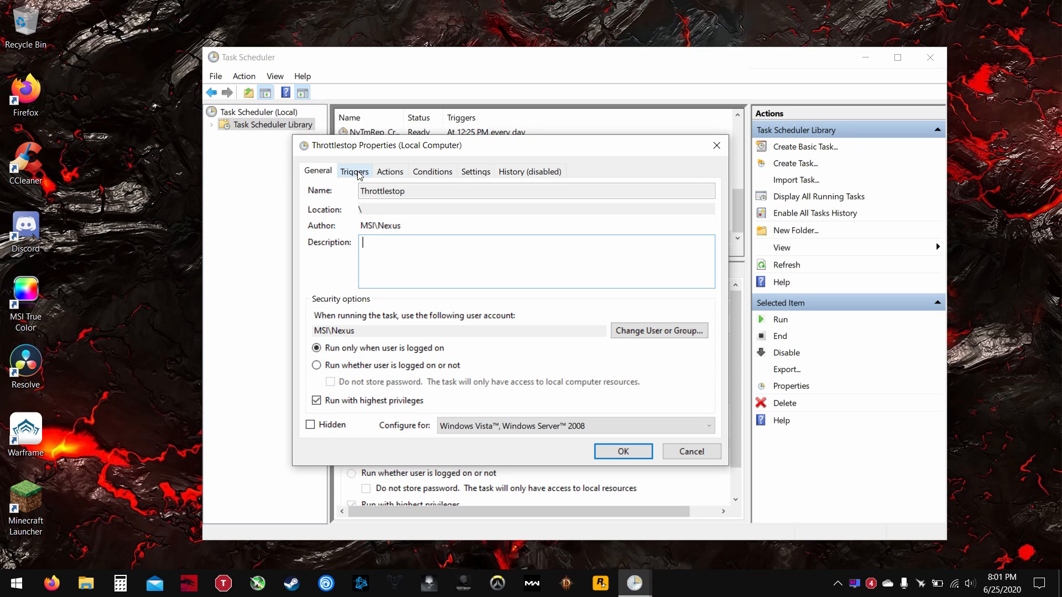
{"action": "left_click", "coordinate": [354, 171]}
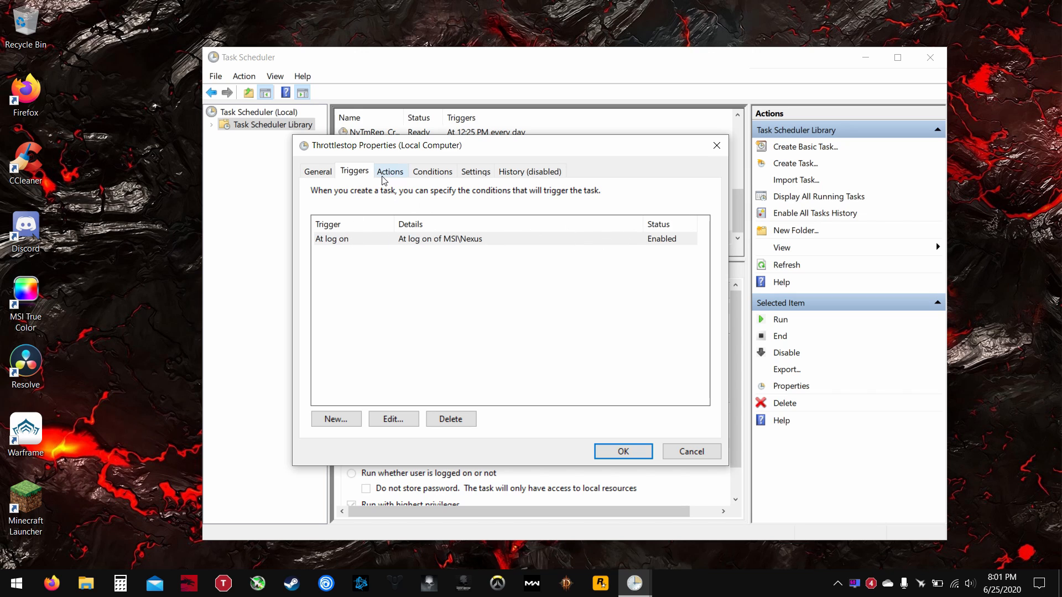
{"action": "left_click", "coordinate": [390, 172]}
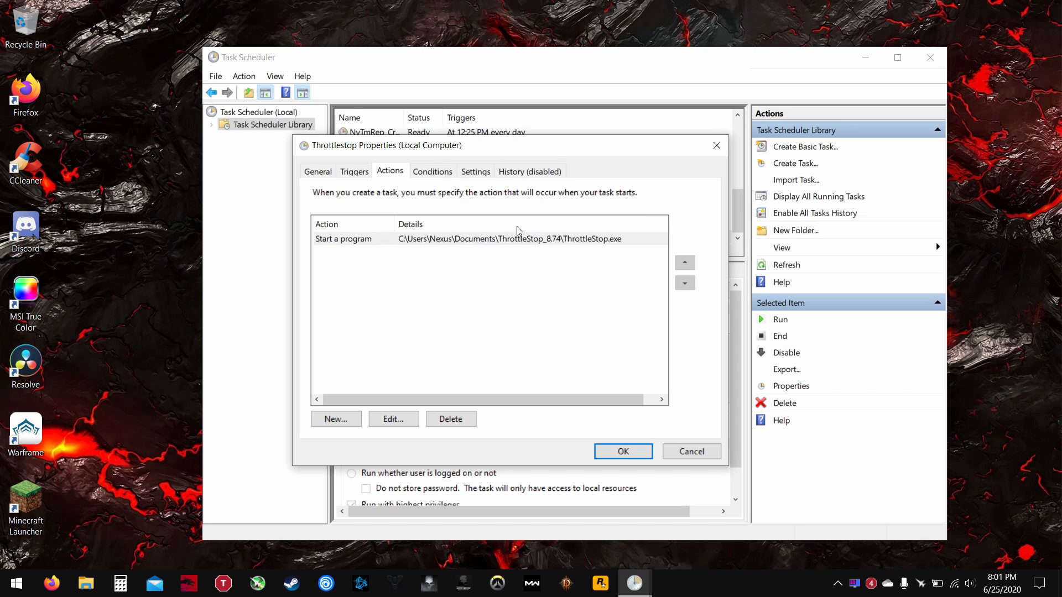
{"action": "left_click", "coordinate": [433, 171]}
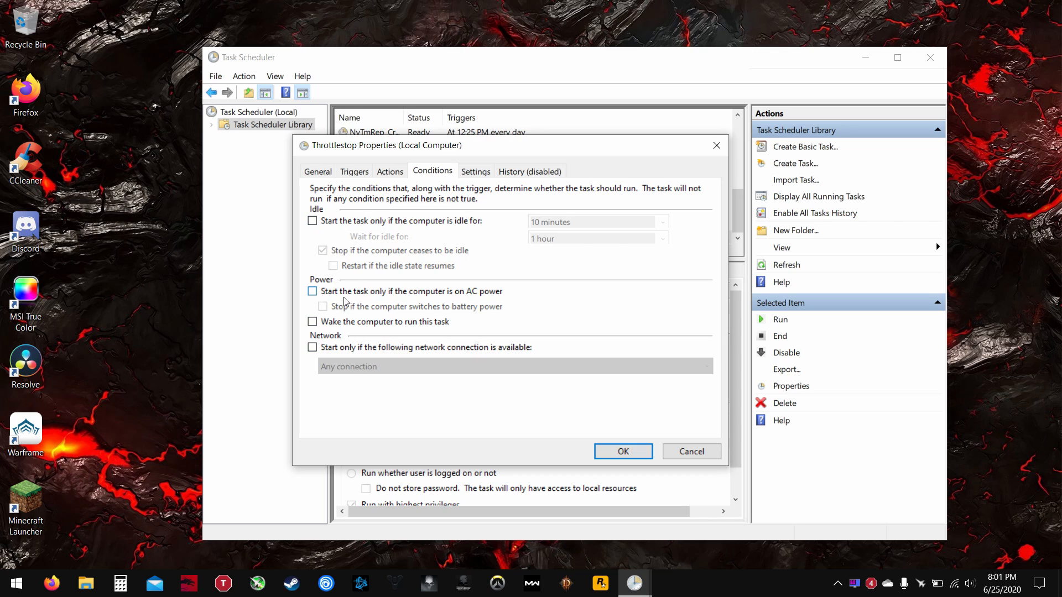
- Clear the AC-power start and stop-on-battery conditions and save the Throttlestop task
{"action": "left_click", "coordinate": [312, 291]}
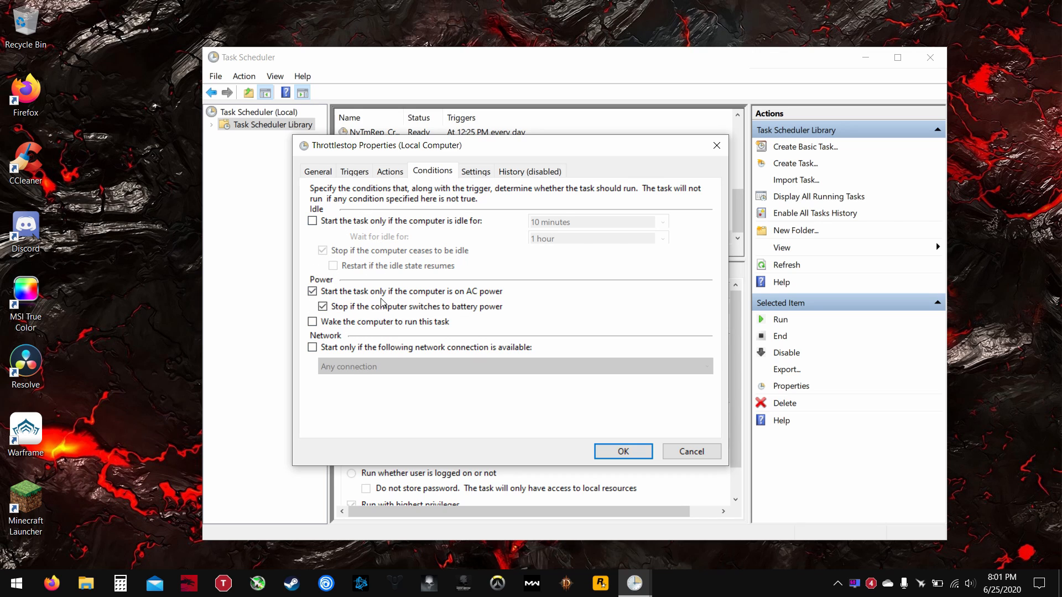
{"action": "left_click", "coordinate": [322, 306]}
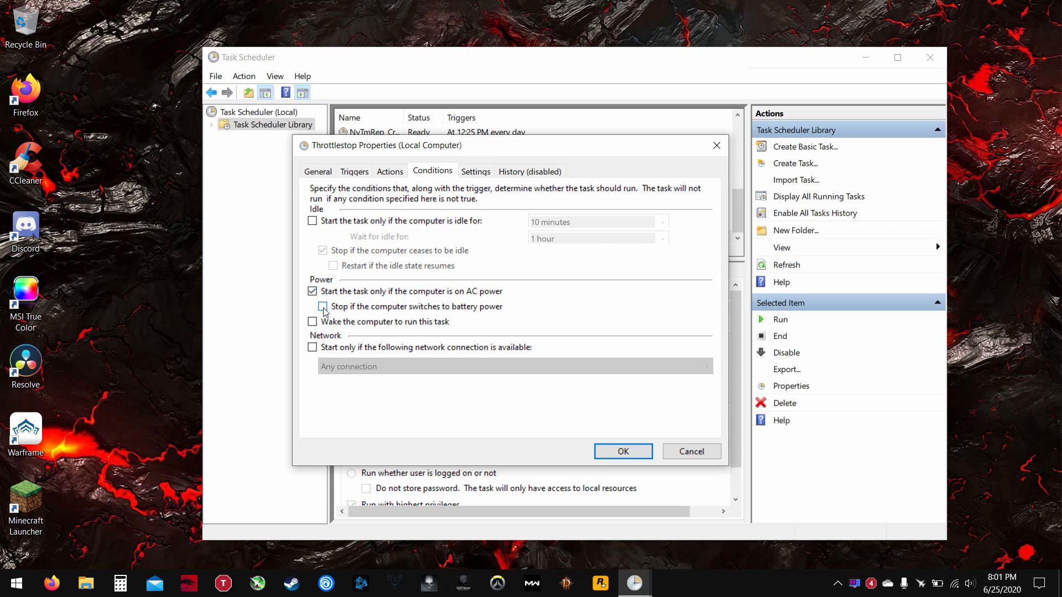
{"action": "left_click", "coordinate": [312, 291]}
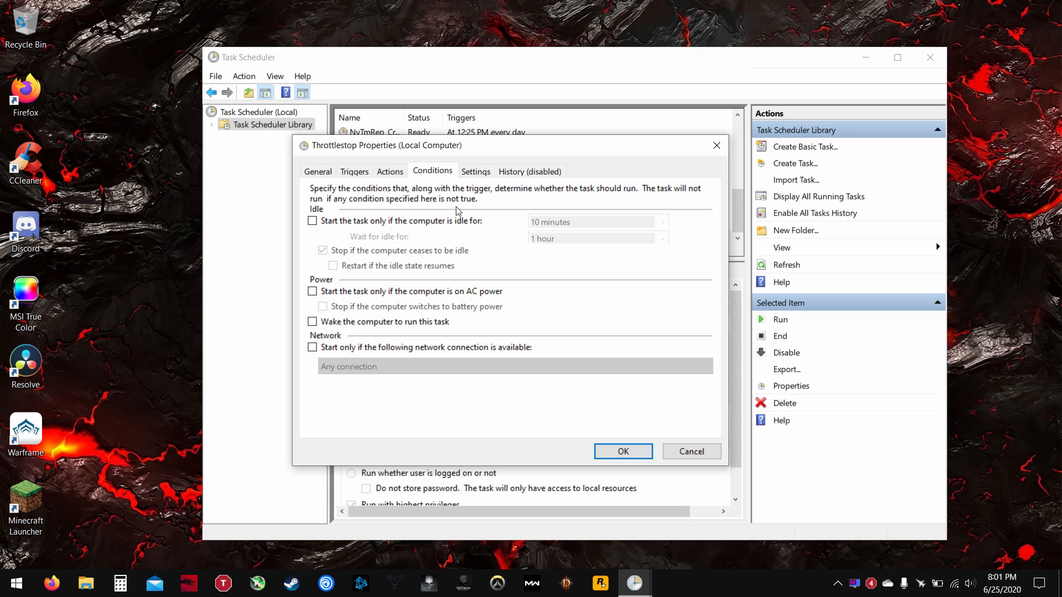
{"action": "left_click", "coordinate": [476, 171]}
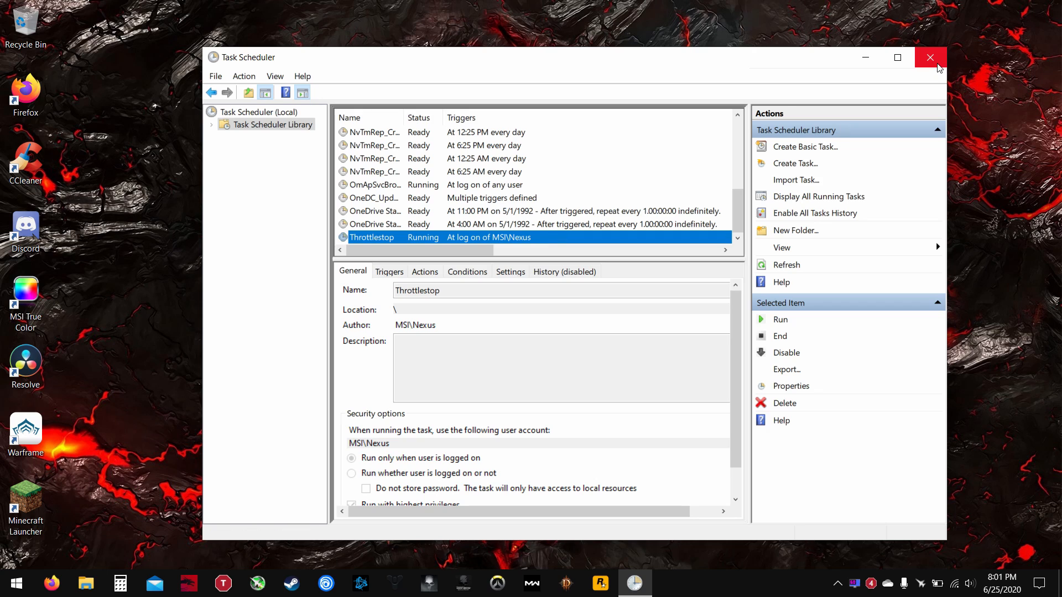
{"action": "mouse_move", "coordinate": [930, 57]}
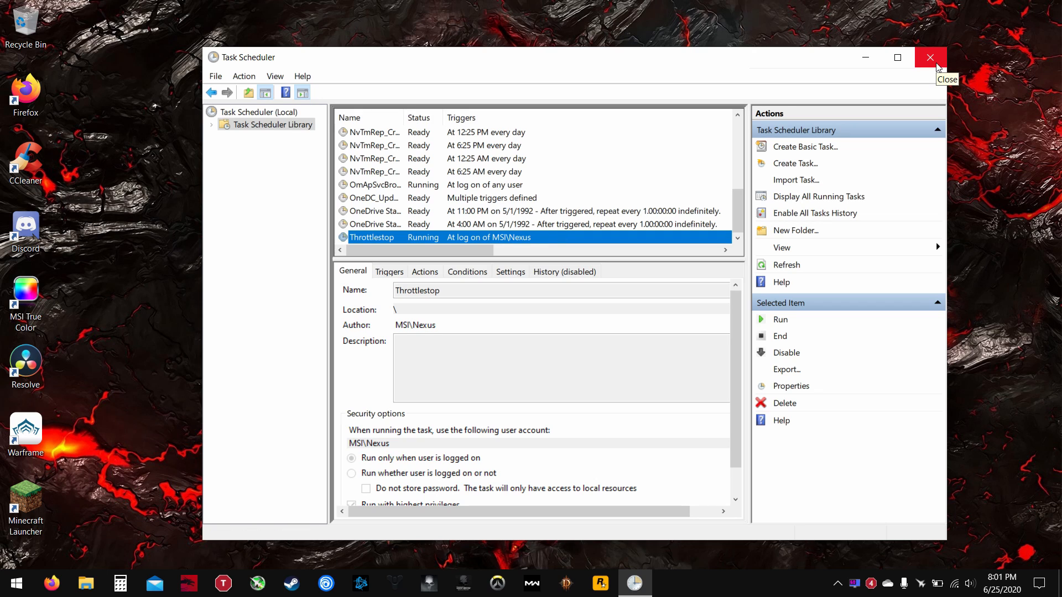
{"action": "mouse_move", "coordinate": [937, 66]}
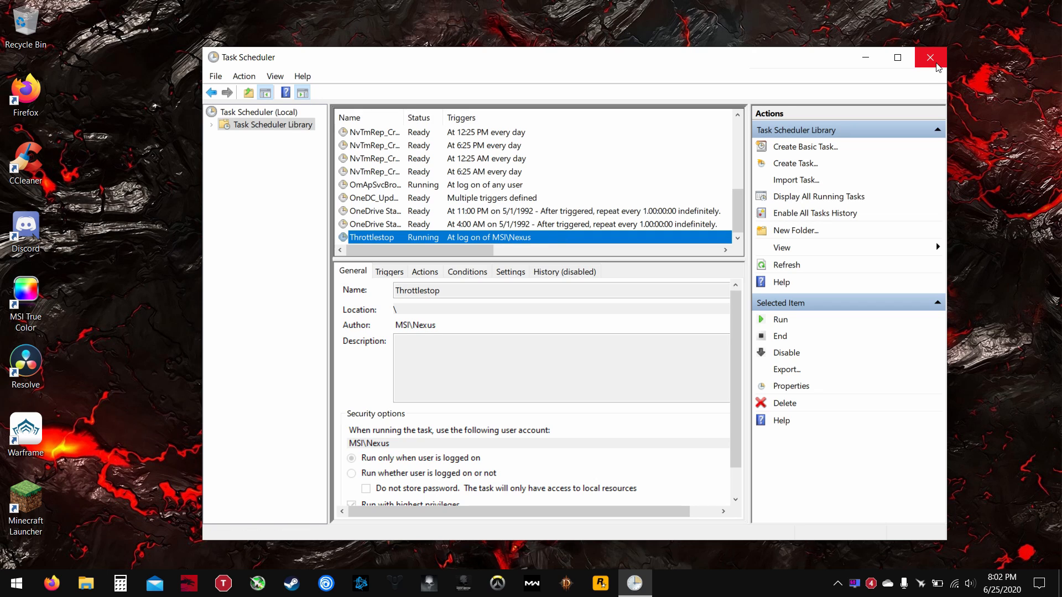
- Close Task Scheduler, review ThrottleStop's FIVR voltage settings and dismiss them with OK
{"action": "left_click", "coordinate": [931, 56]}
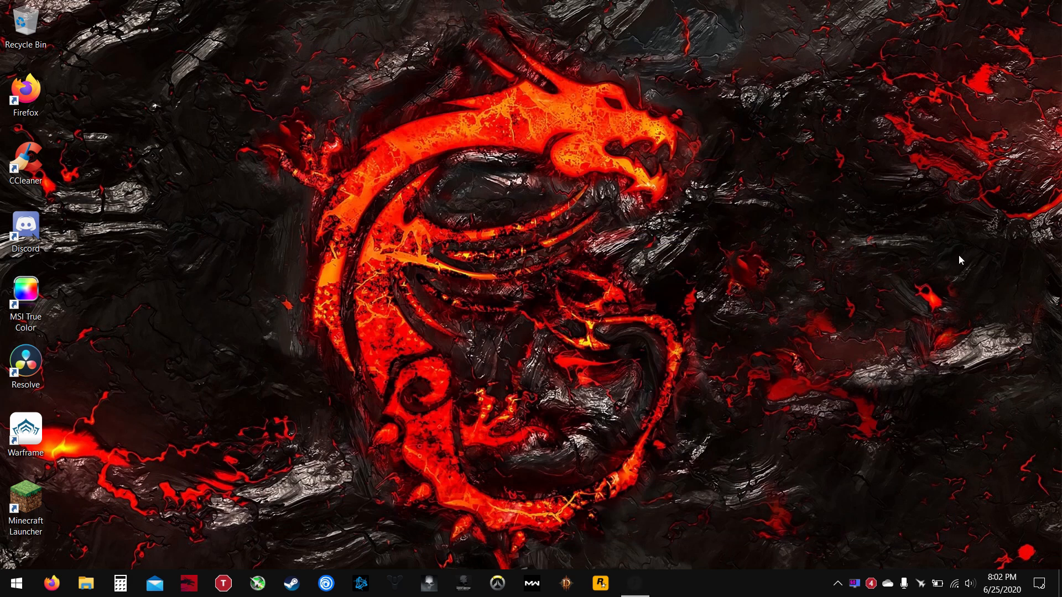
{"action": "left_click", "coordinate": [222, 583]}
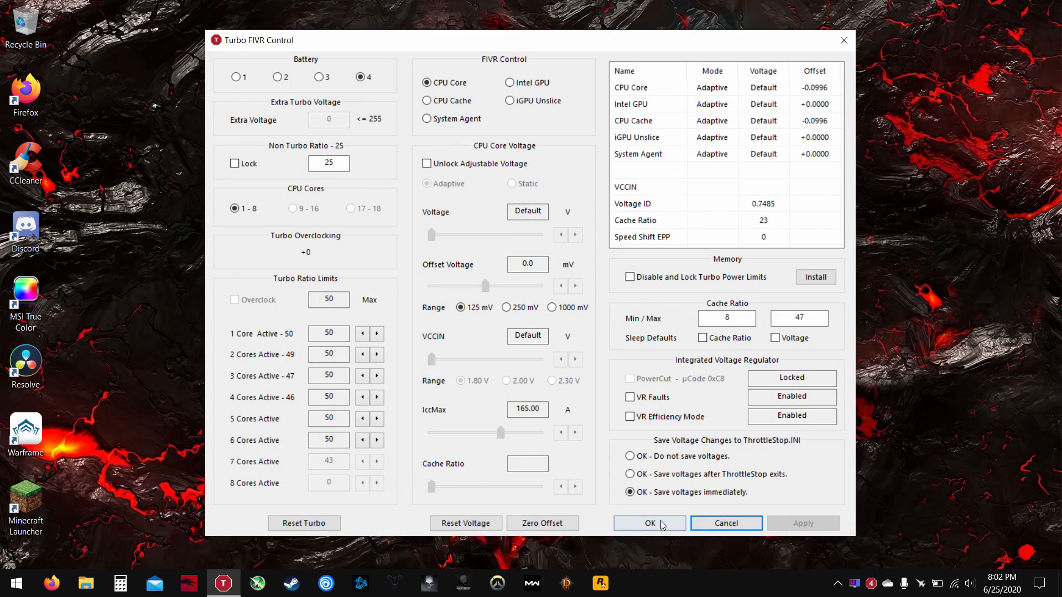
{"action": "left_click", "coordinate": [648, 523]}
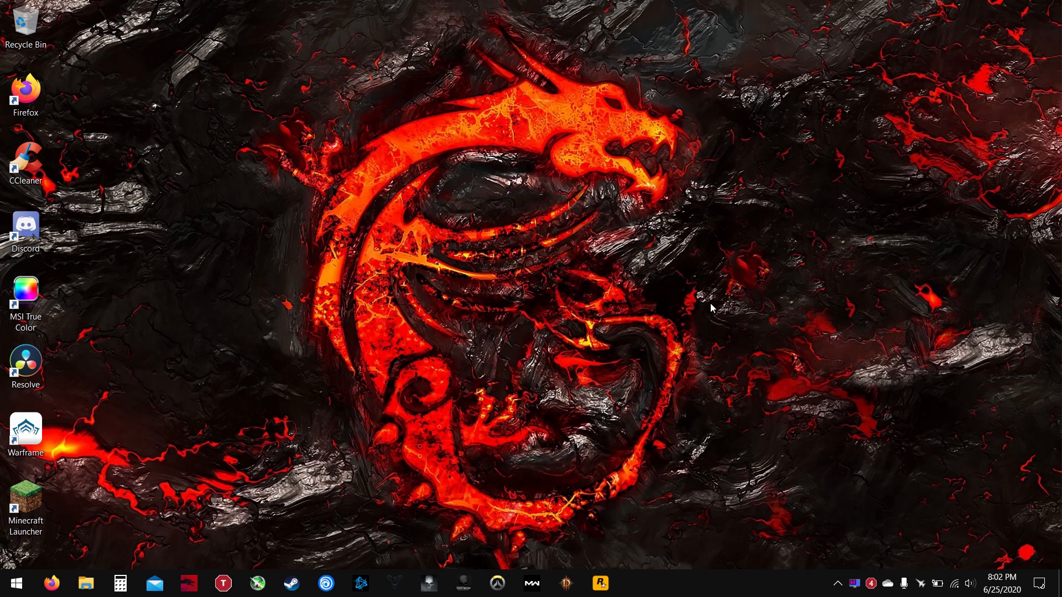
{"action": "mouse_move", "coordinate": [606, 291]}
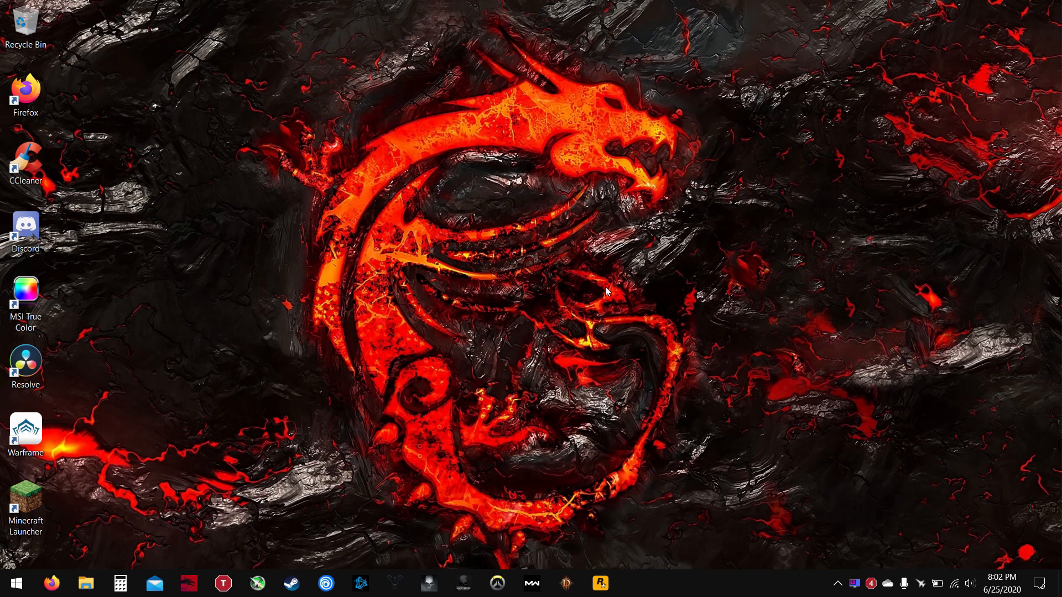